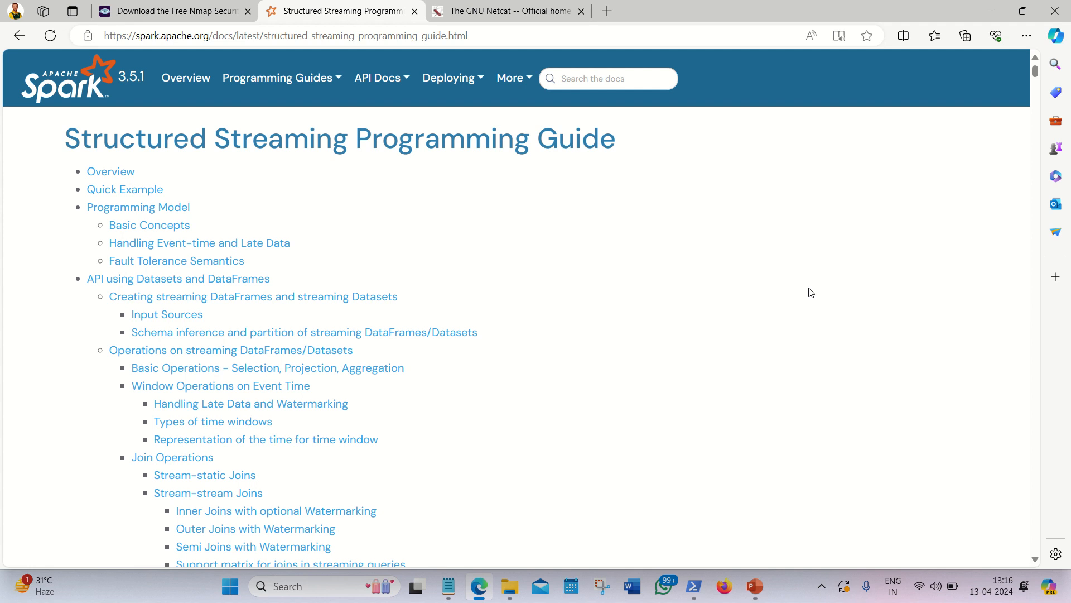
mouse_move(880, 276)
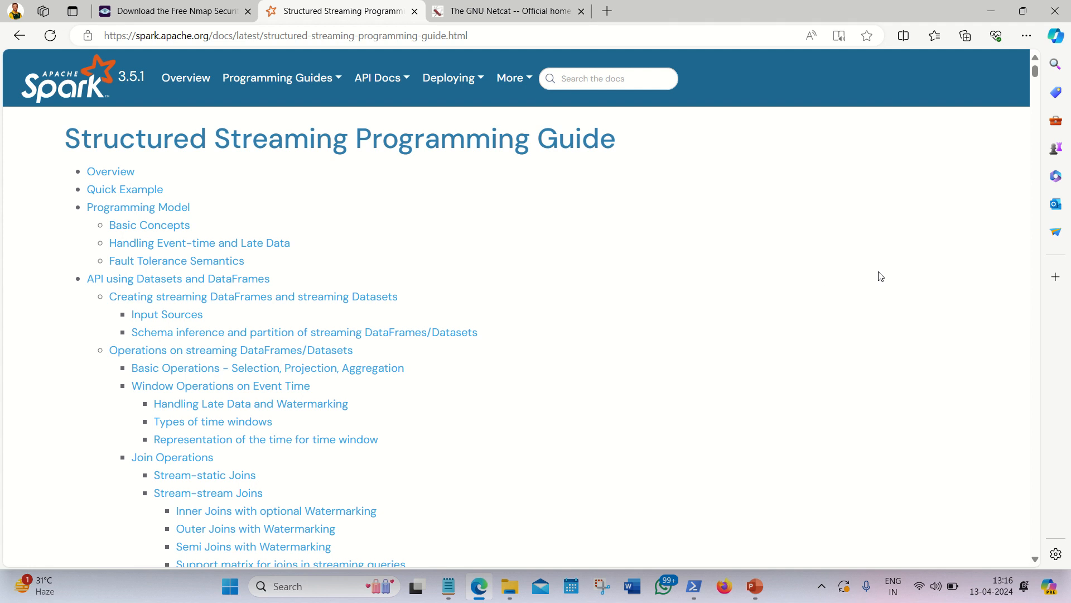
mouse_move(835, 282)
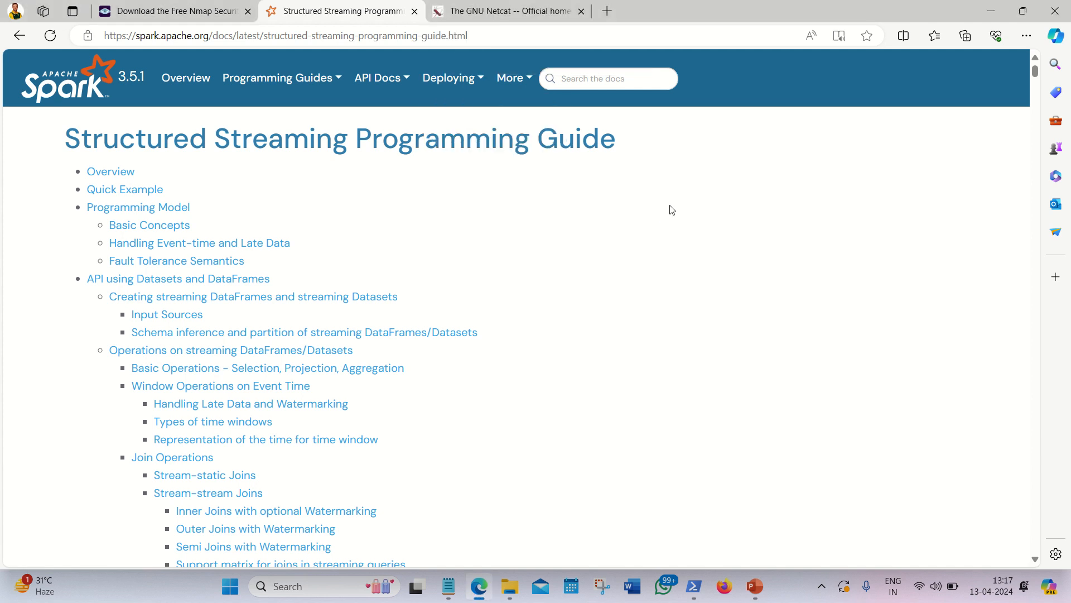
- Show the GNU Netcat official homepage describing its features and release 0.7.1
click(505, 11)
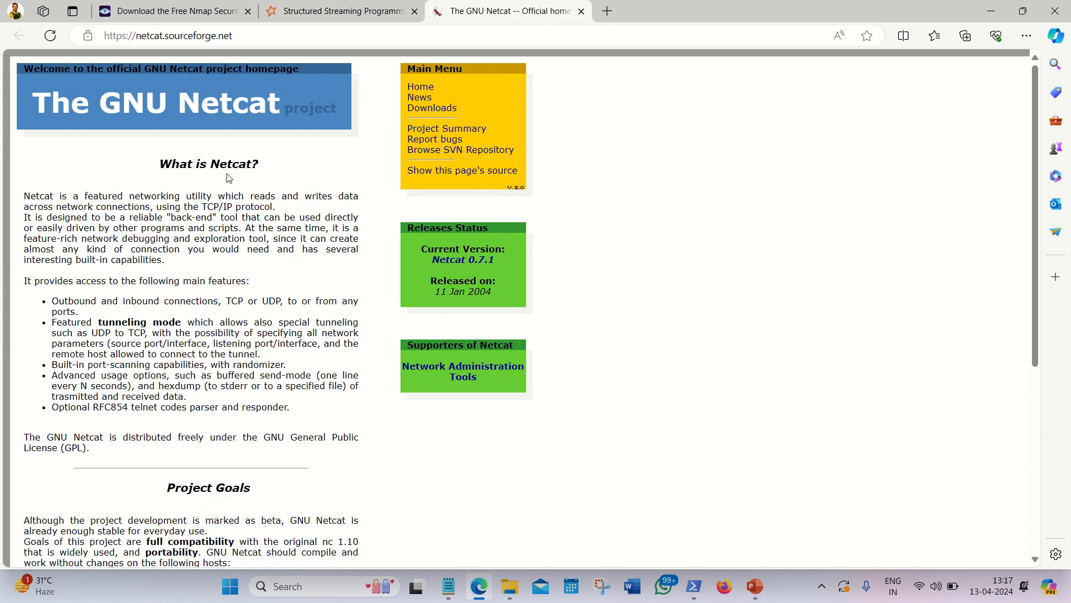
mouse_move(182, 194)
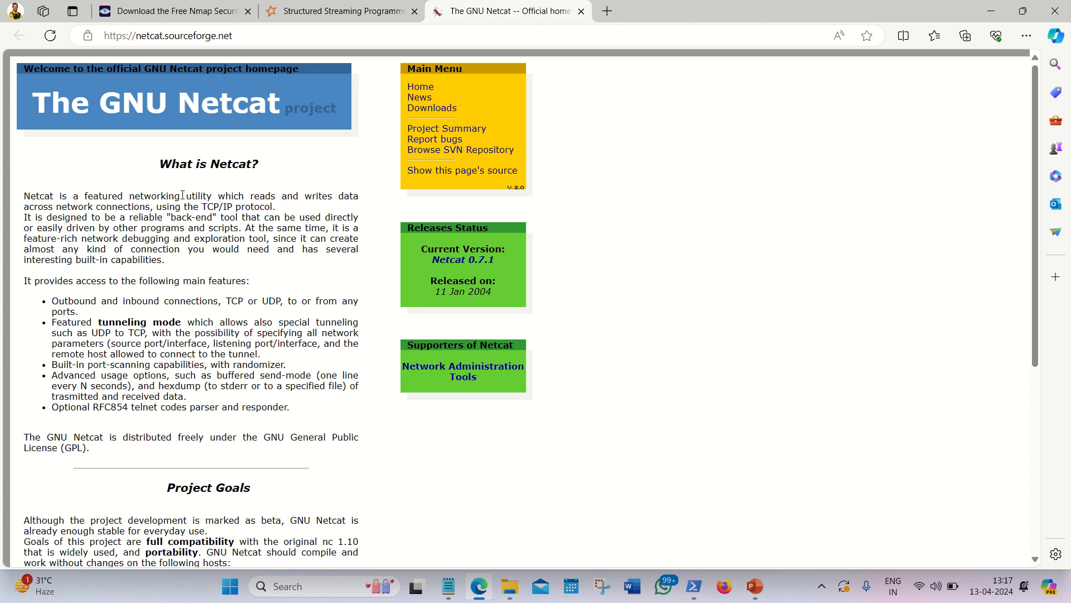
mouse_move(279, 209)
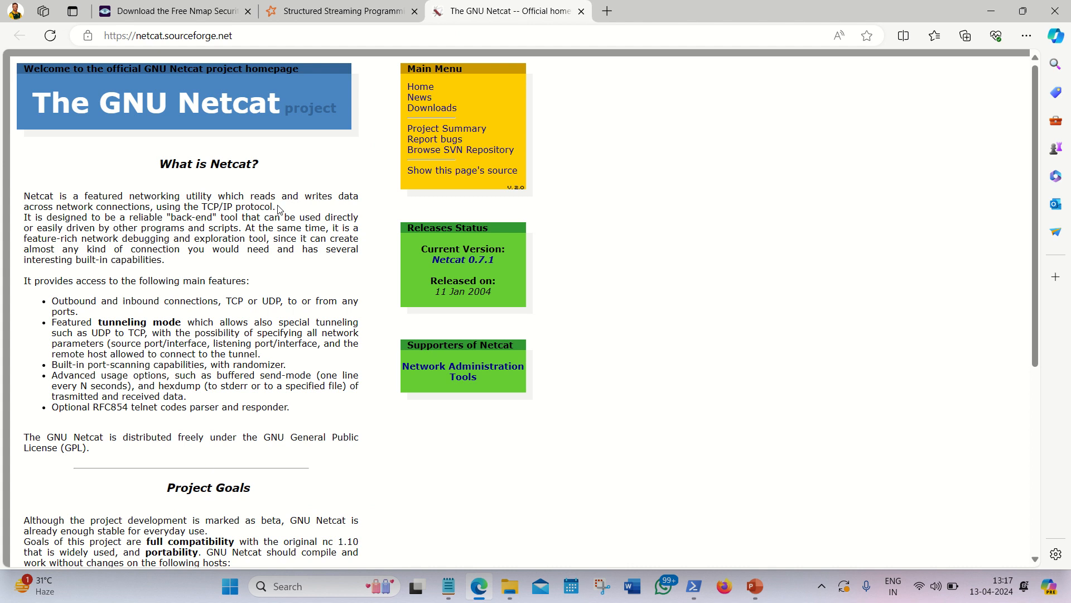
mouse_move(239, 150)
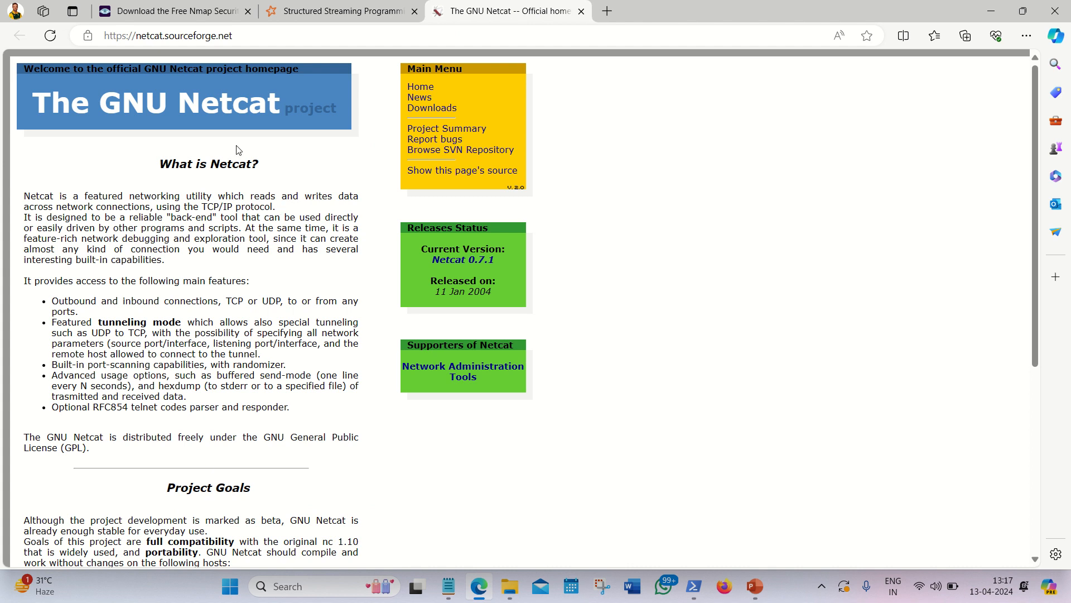
- Show Nmap's Microsoft Windows binaries section listing the nmap-7.94-setup.exe self-installer
click(171, 11)
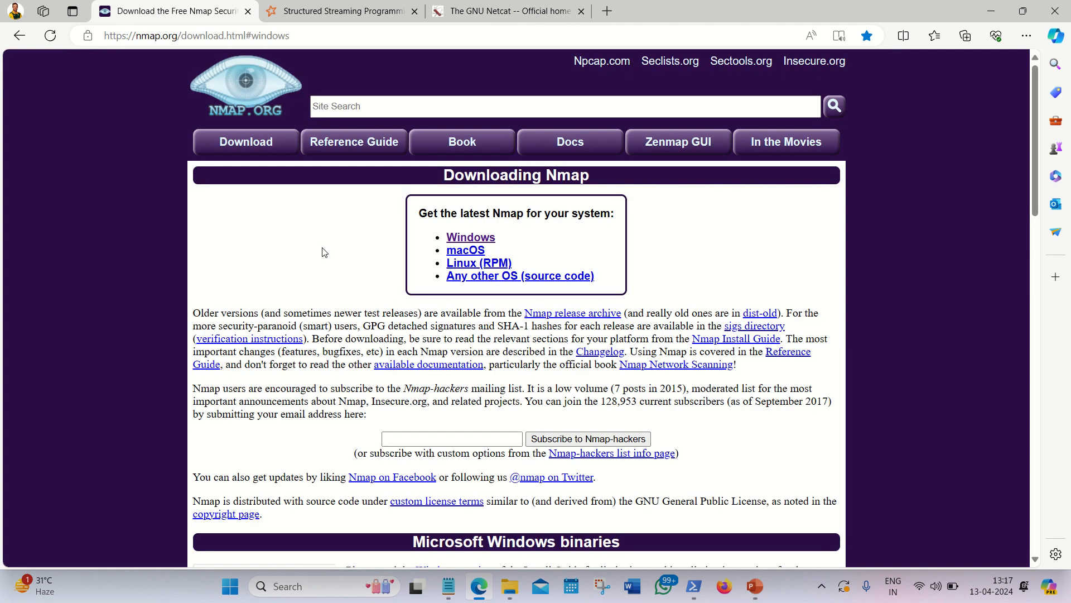
scroll(down, 3)
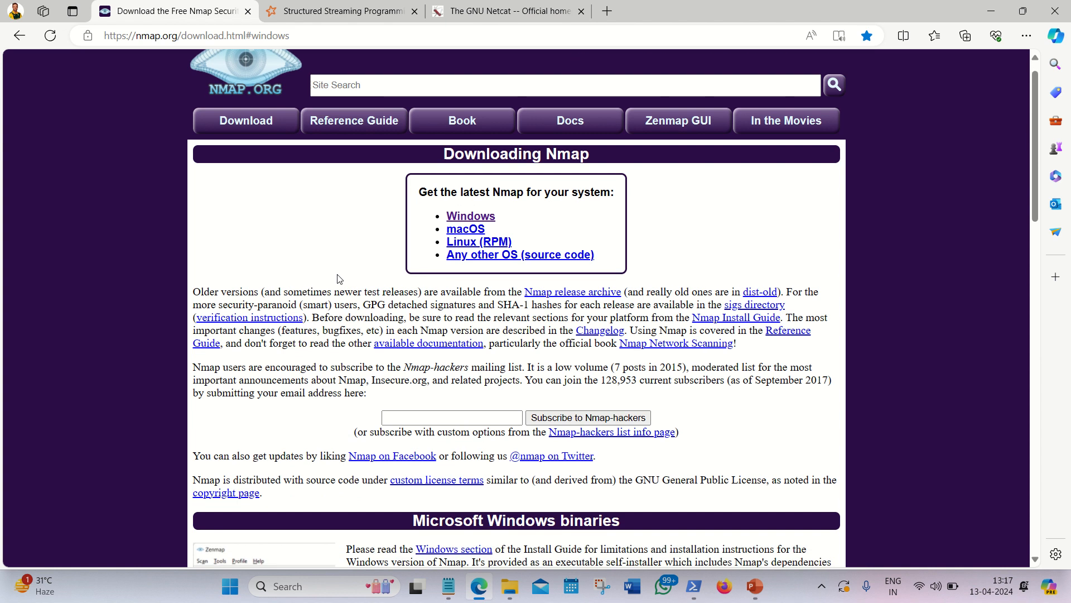
scroll(down, 3)
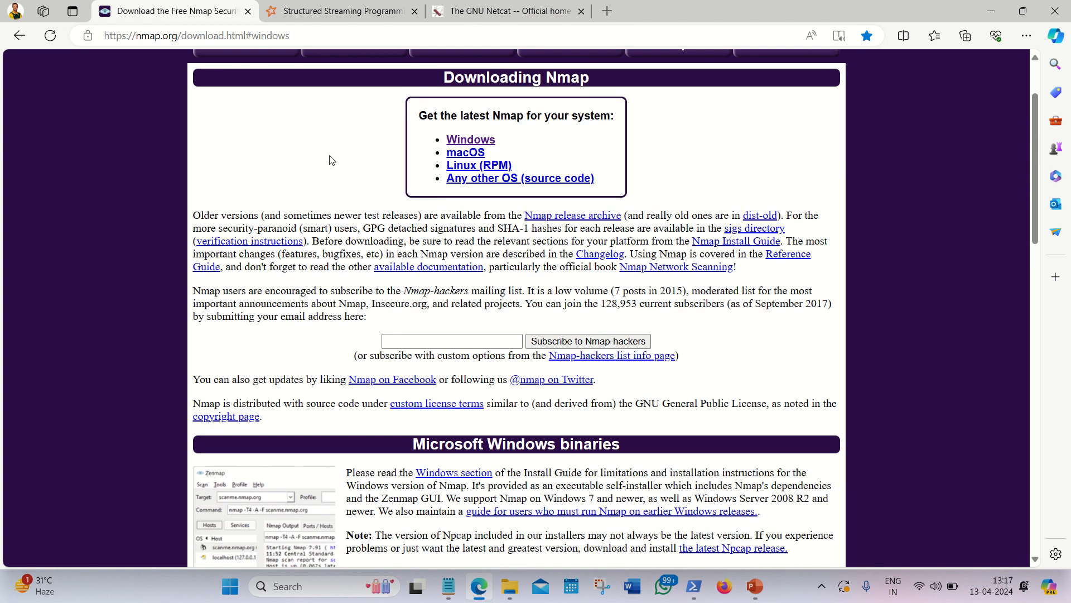
scroll(down, 3)
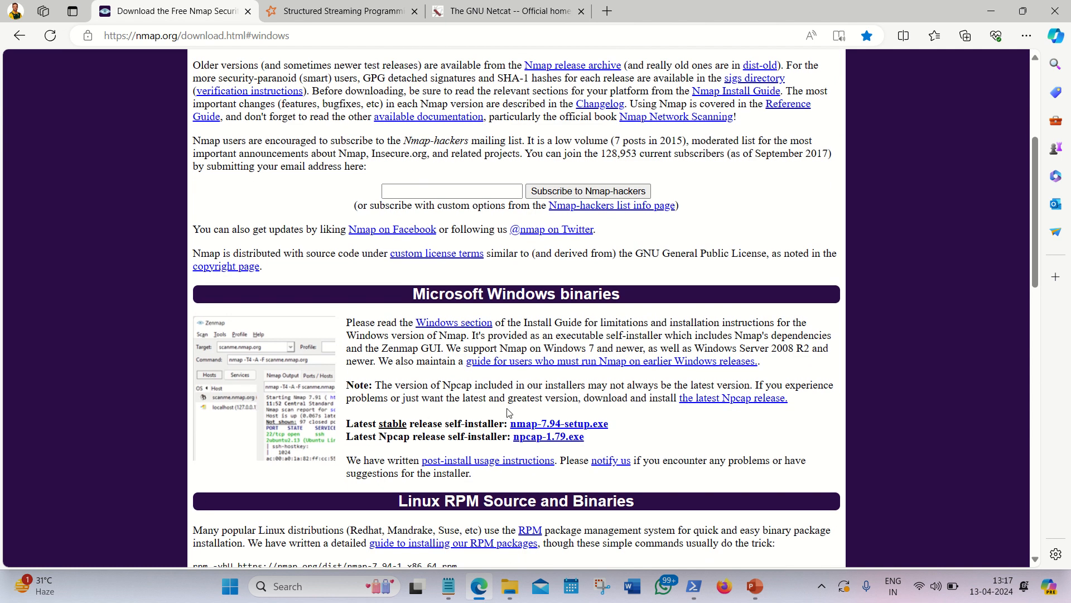
mouse_move(646, 426)
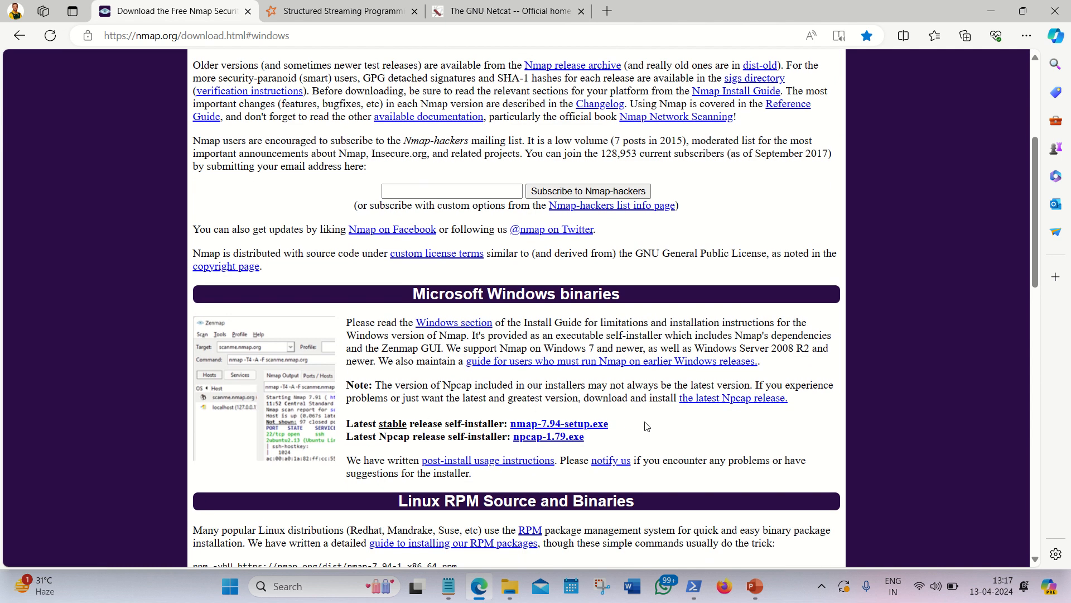
mouse_move(676, 418)
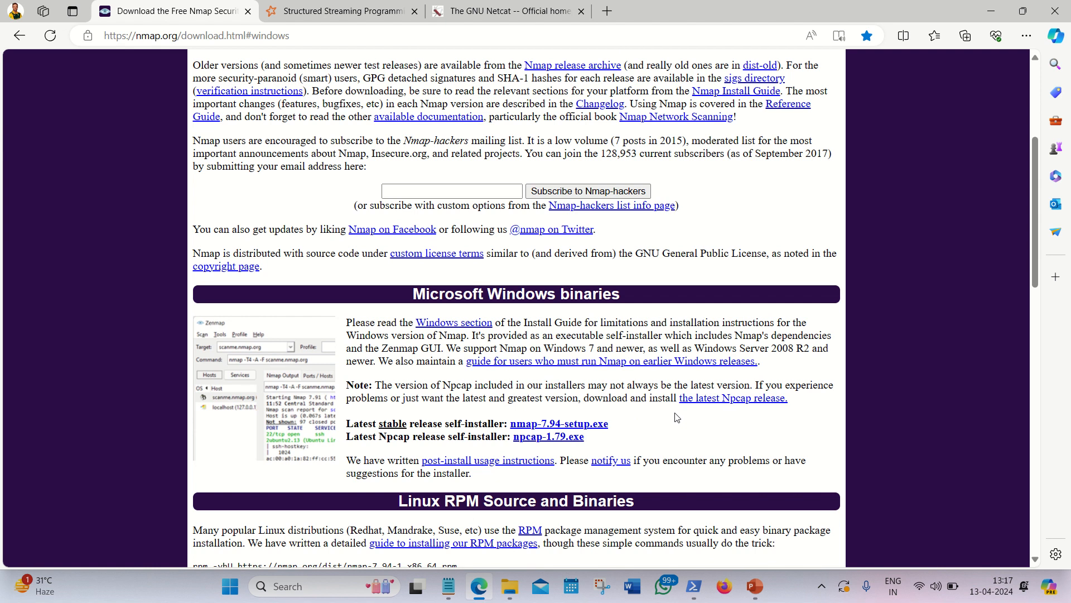
mouse_move(691, 585)
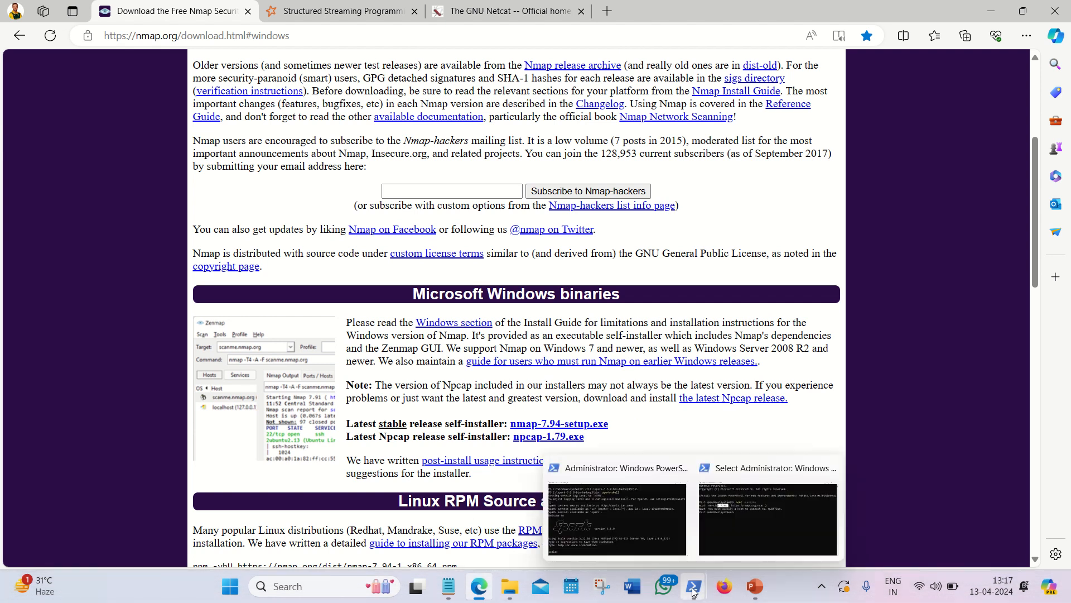
- Show the PowerShell console where ncat -version reports Ncat version 7.94
click(768, 519)
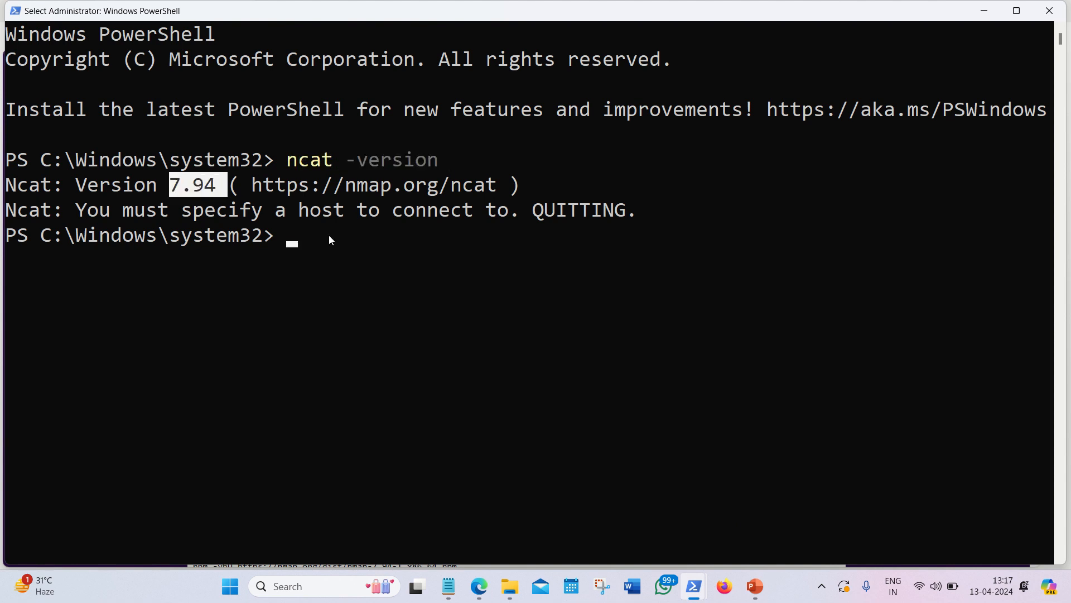
mouse_move(695, 585)
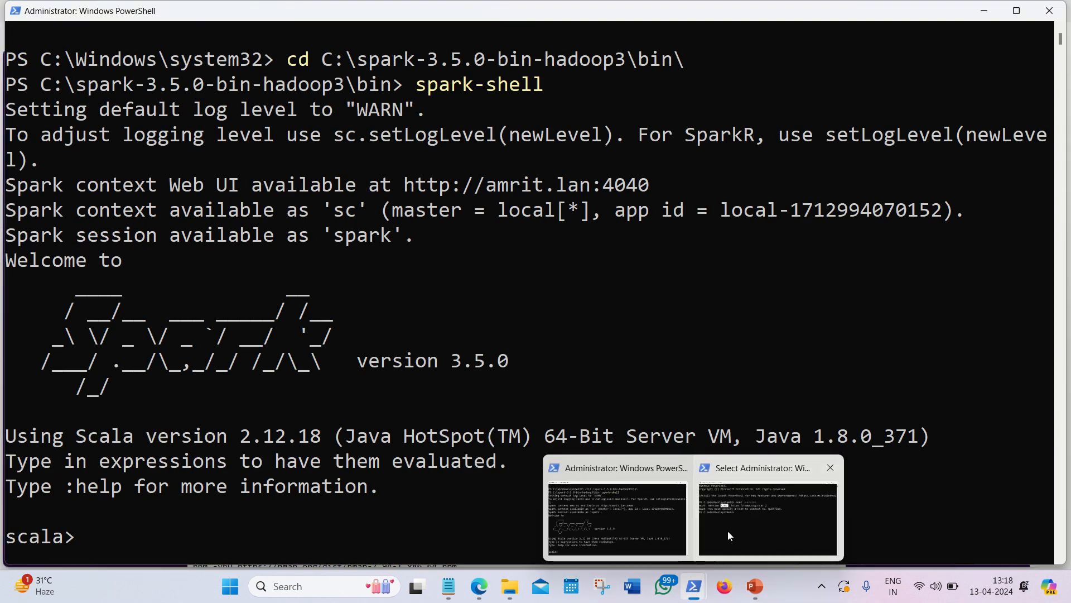
click(768, 517)
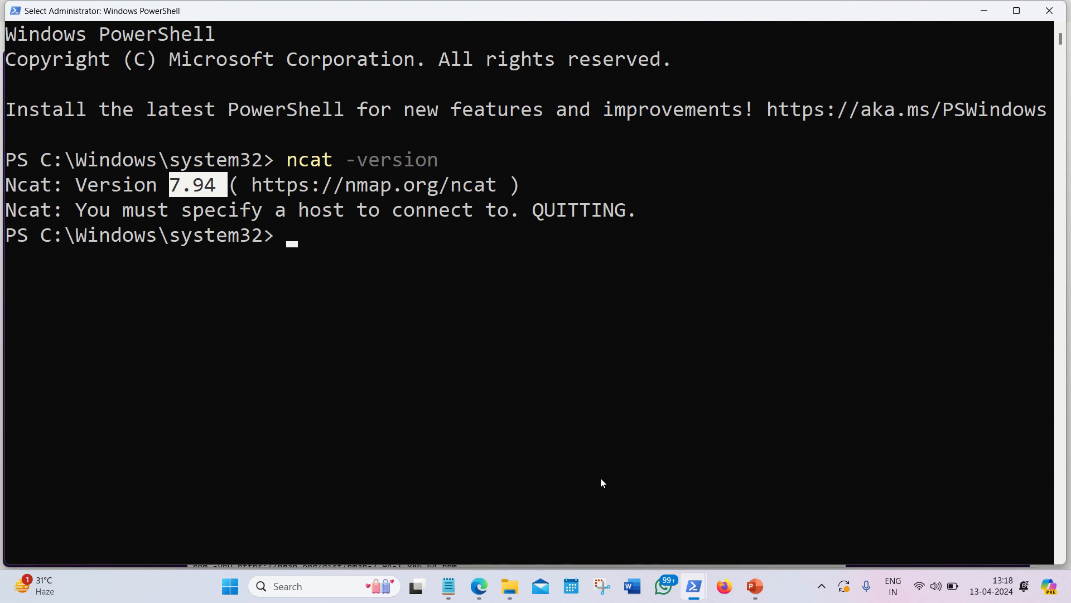
mouse_move(379, 255)
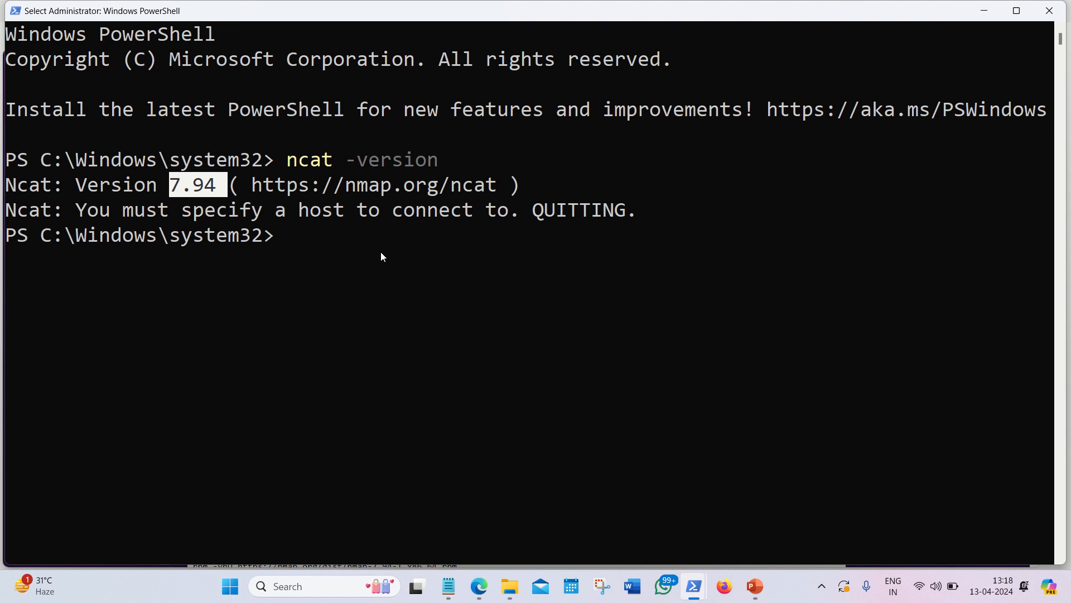
mouse_move(569, 390)
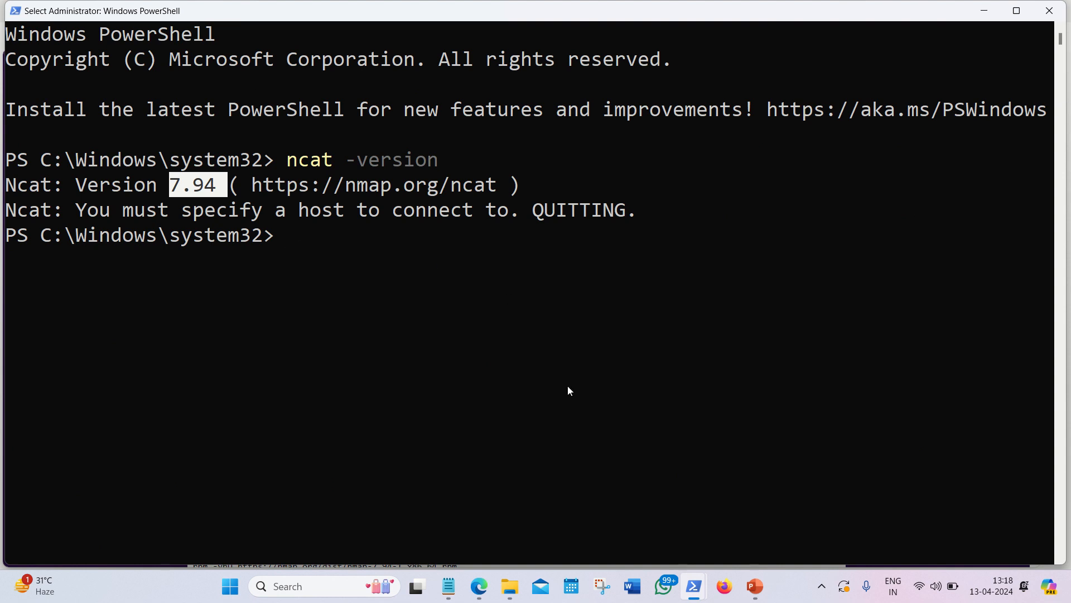
mouse_move(449, 586)
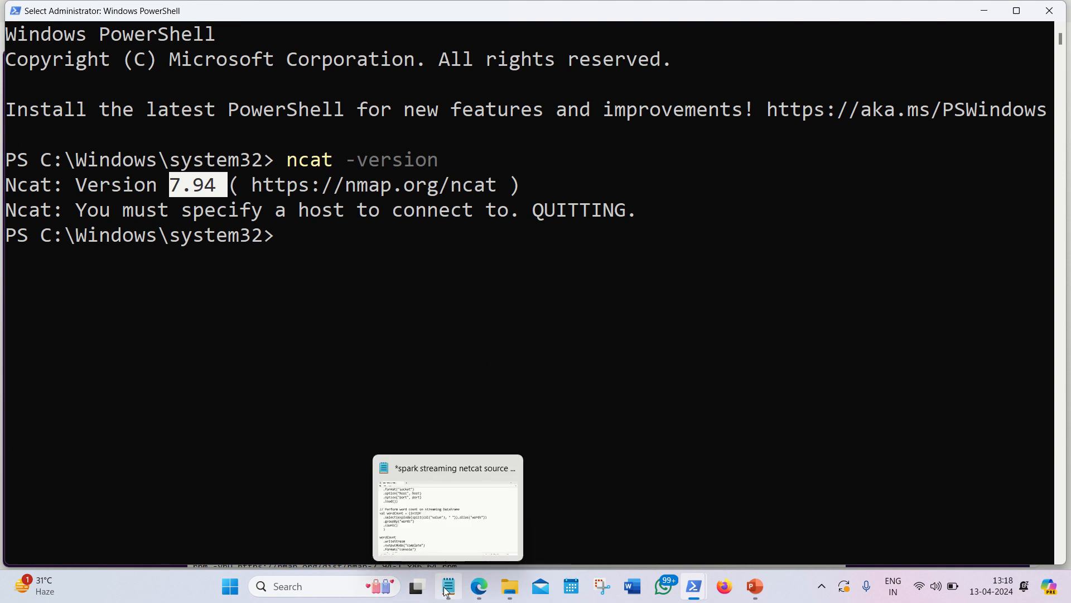
- Review the Spark script's imports, SparkSession setup and host 127.0.0.1 / port 9999 lines
click(446, 505)
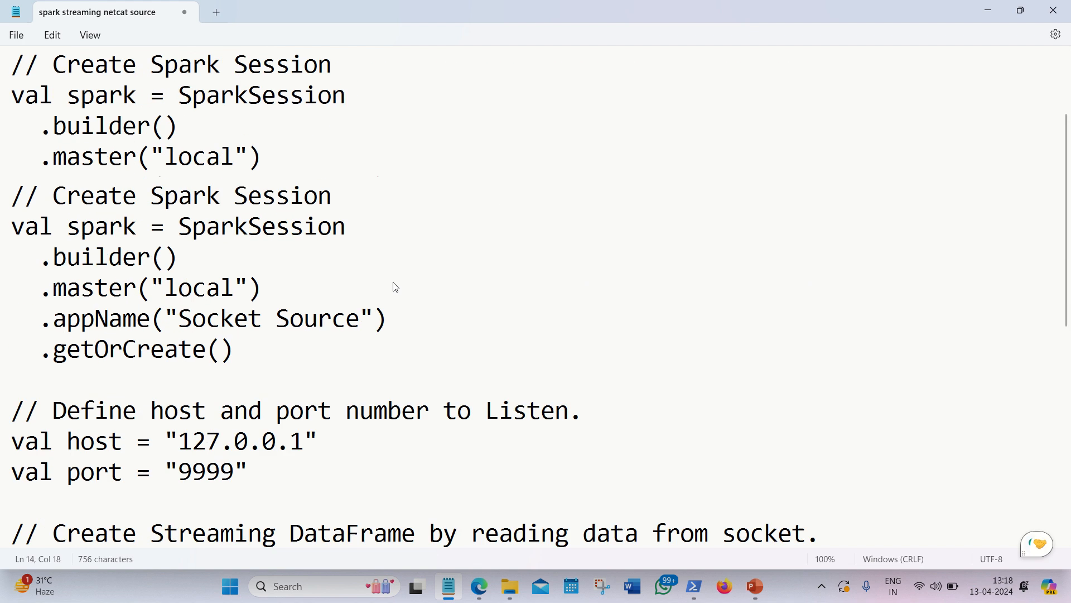
scroll(up, 3)
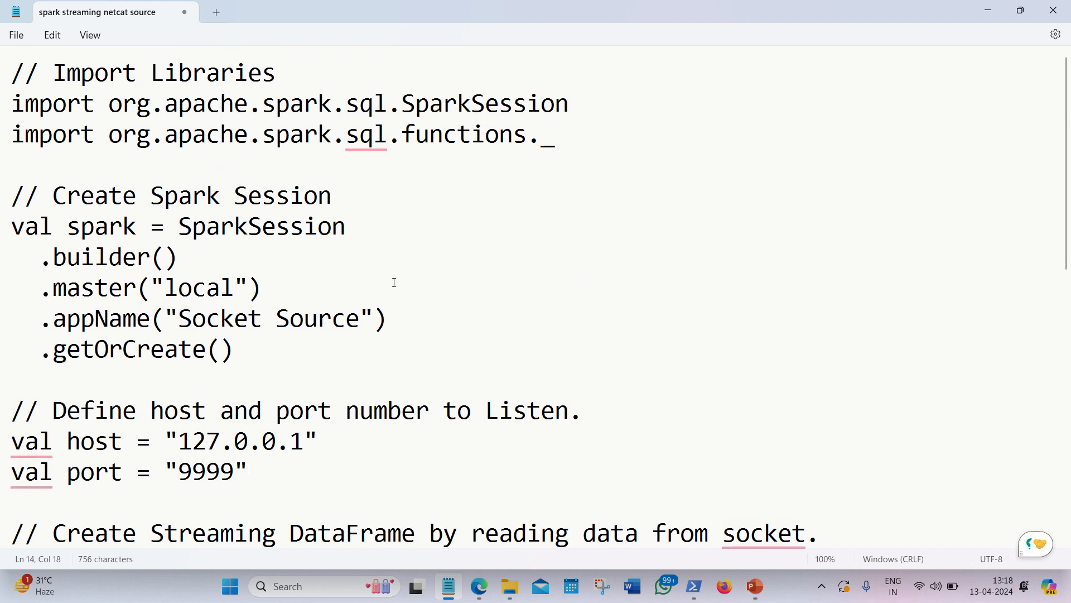
mouse_move(407, 126)
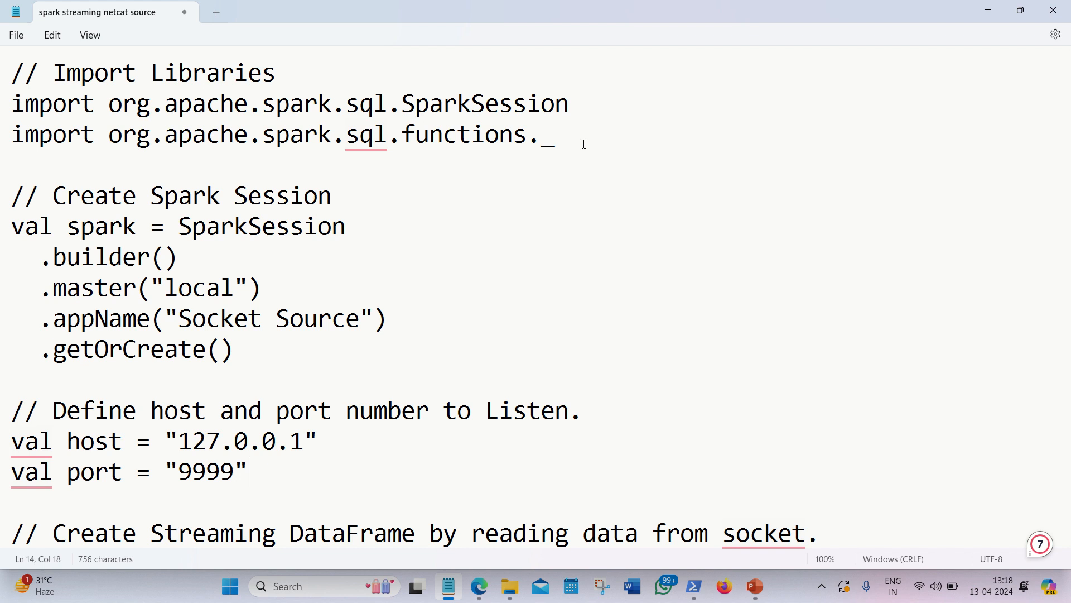
mouse_move(524, 175)
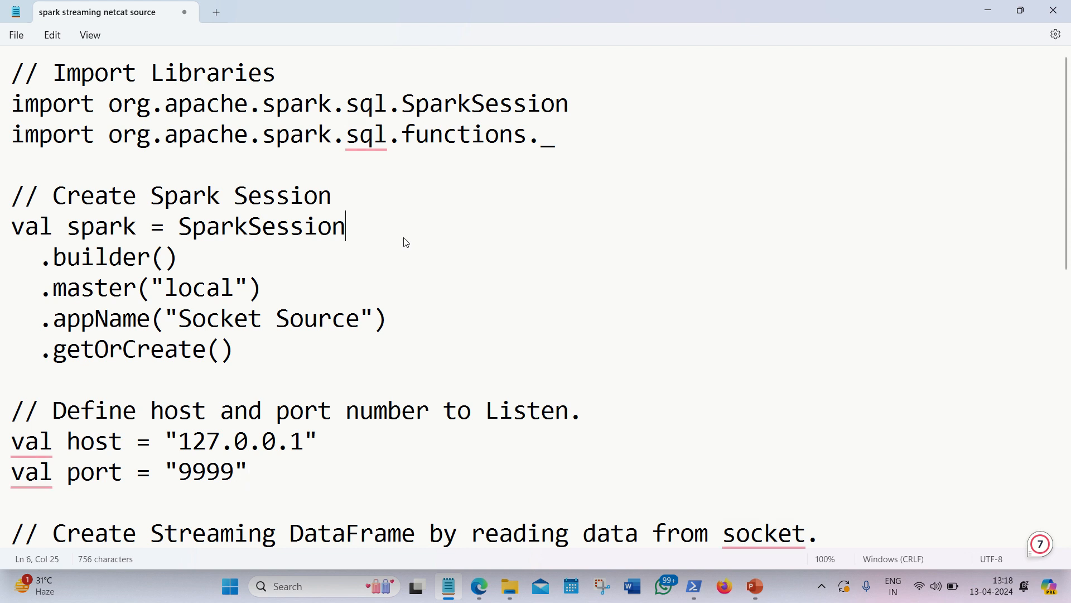
mouse_move(404, 237)
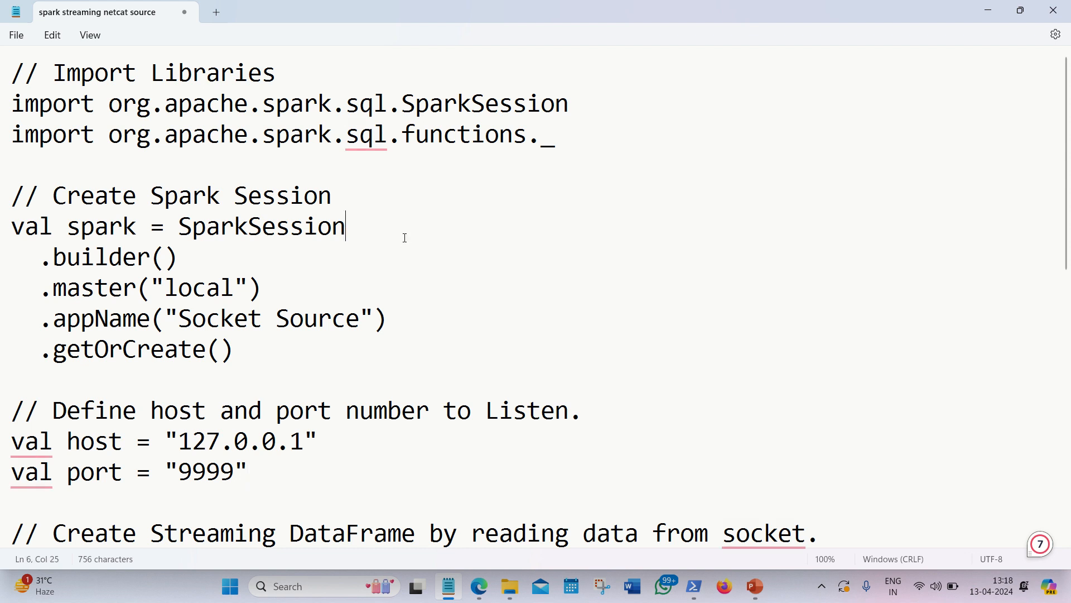
click(234, 349)
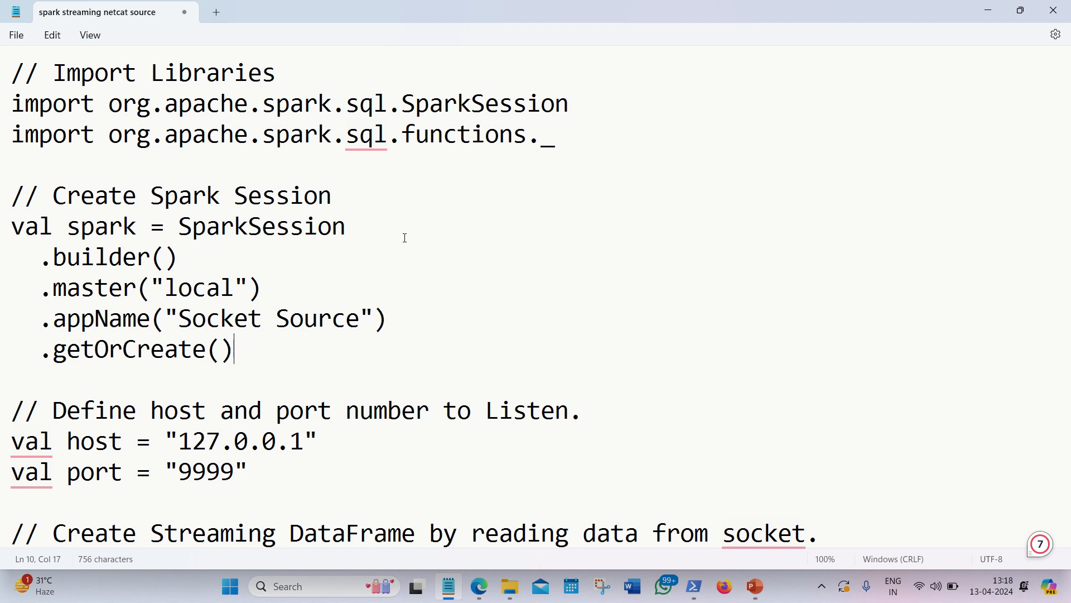
click(248, 471)
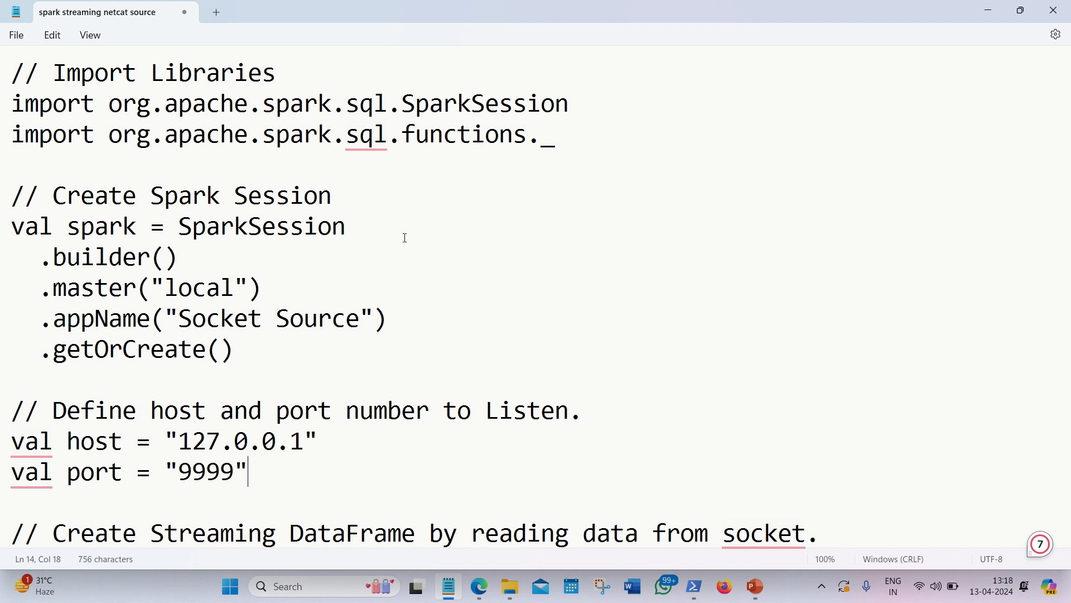
scroll(down, 3)
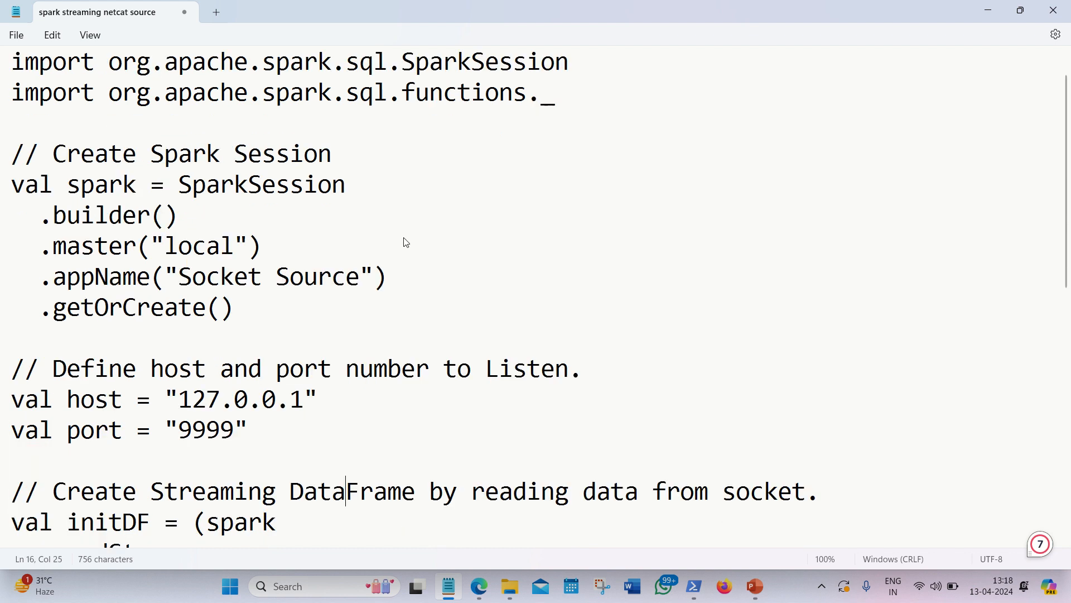
scroll(down, 3)
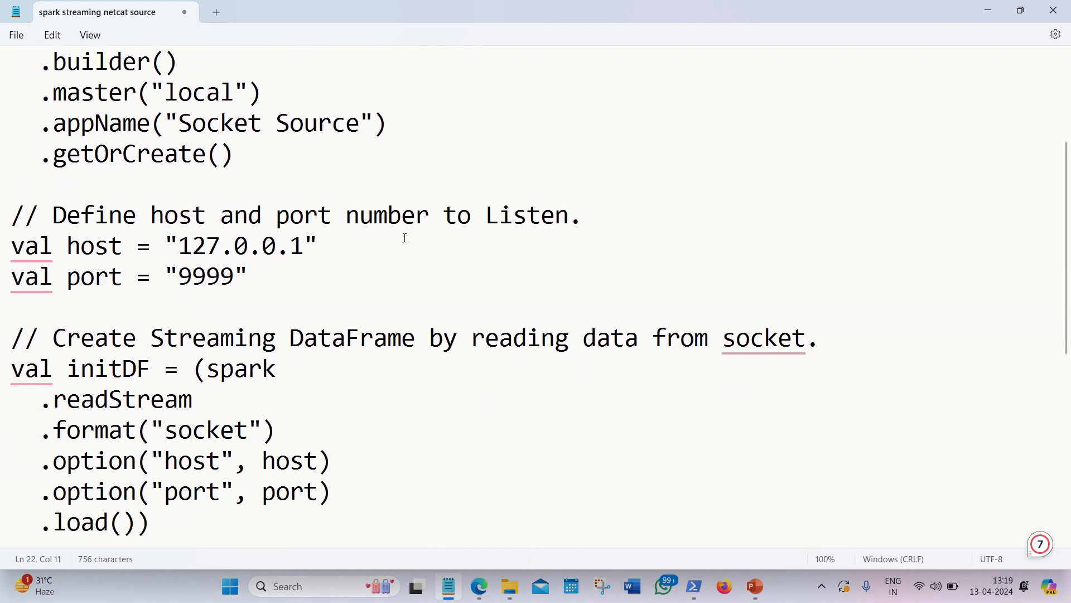
mouse_move(370, 323)
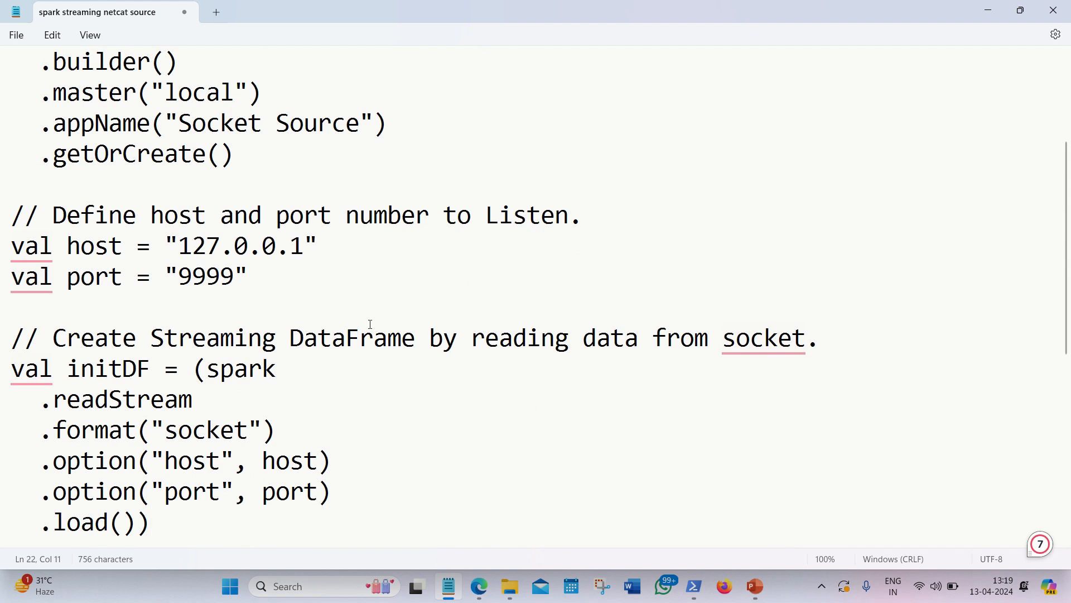
click(148, 521)
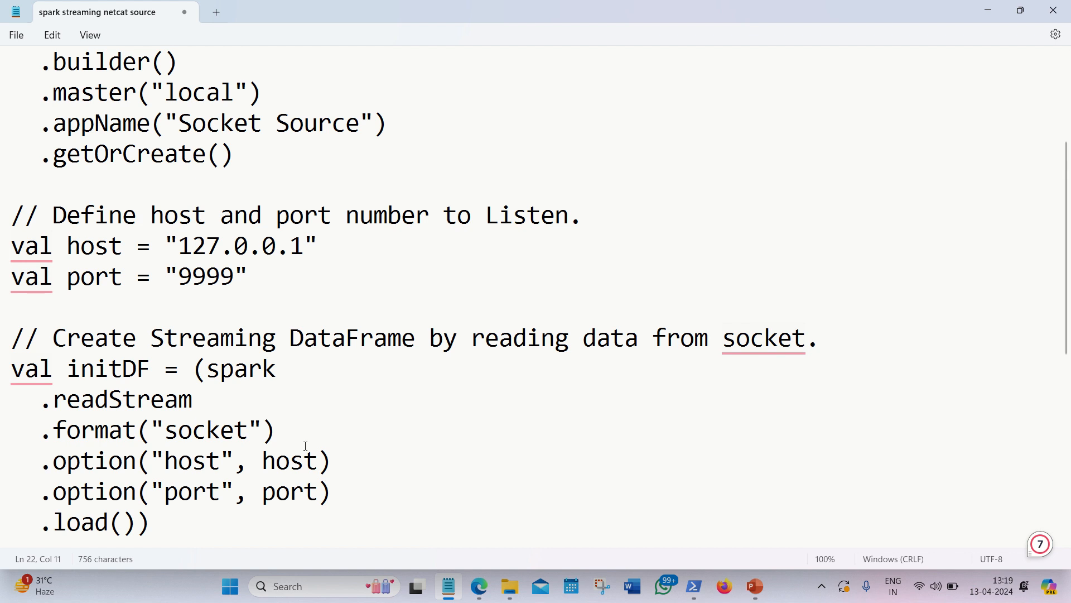
scroll(down, 3)
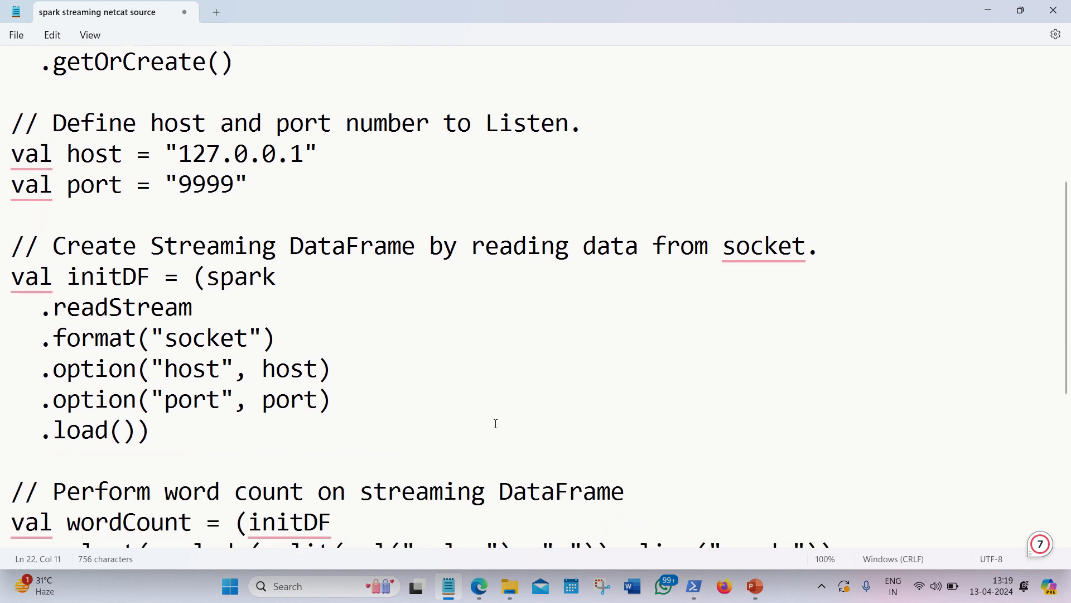
scroll(down, 3)
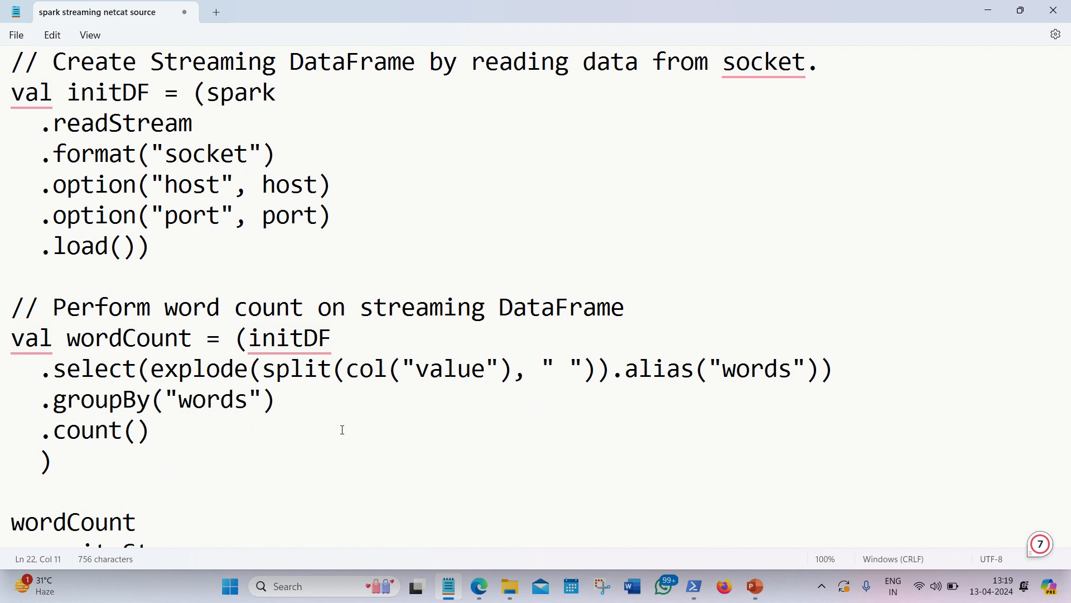
mouse_move(206, 362)
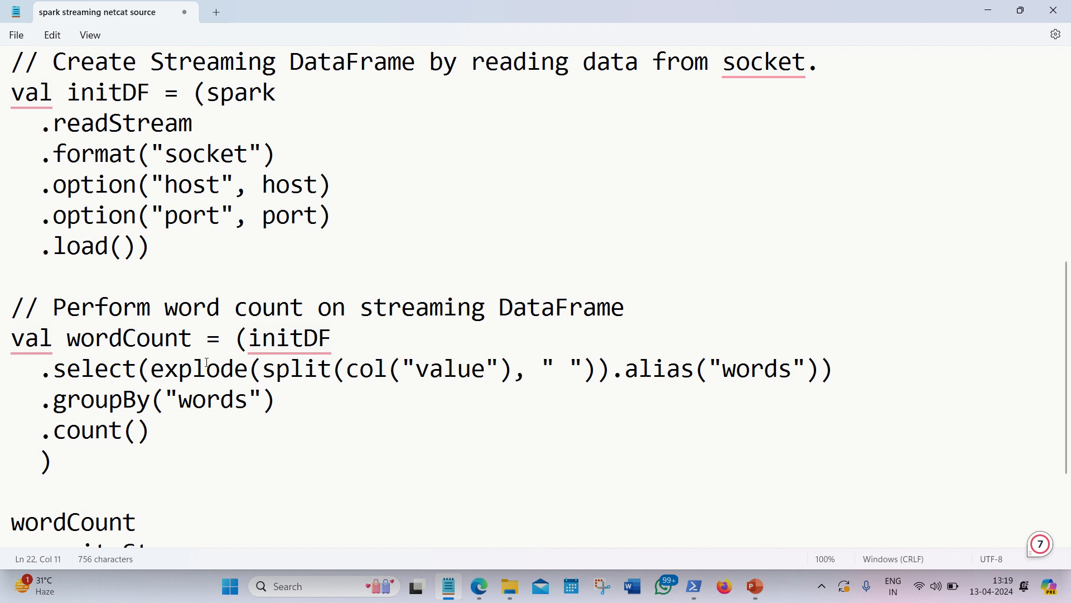
mouse_move(354, 423)
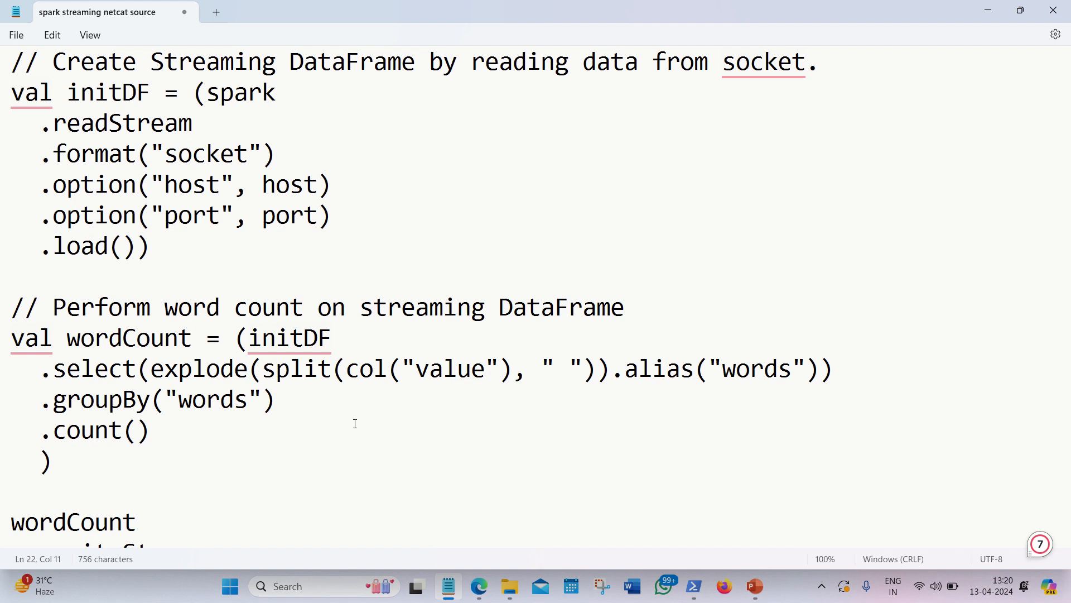
double_click(756, 368)
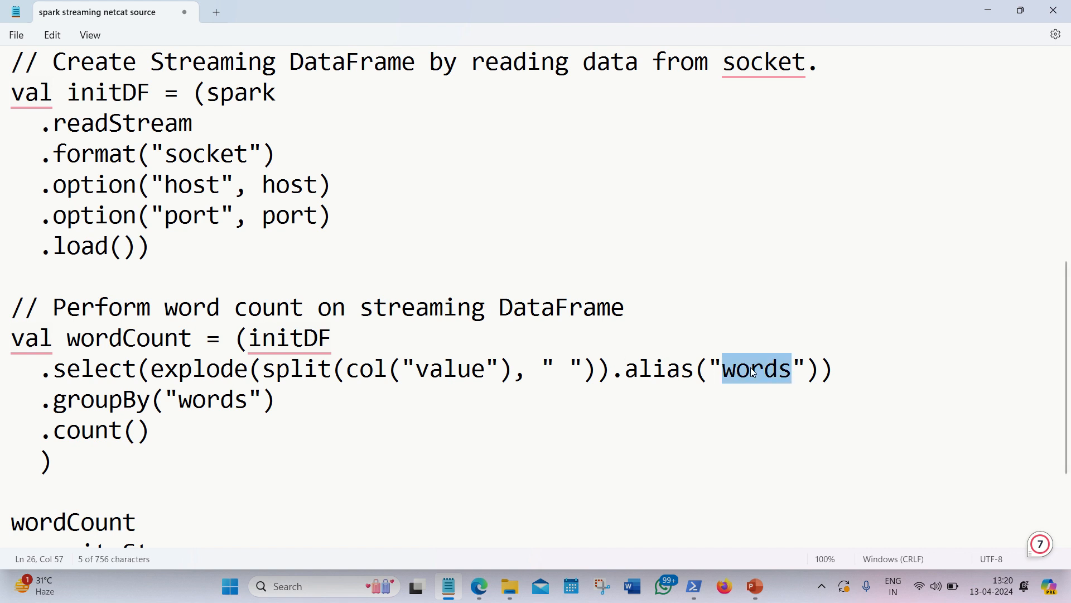
click(276, 400)
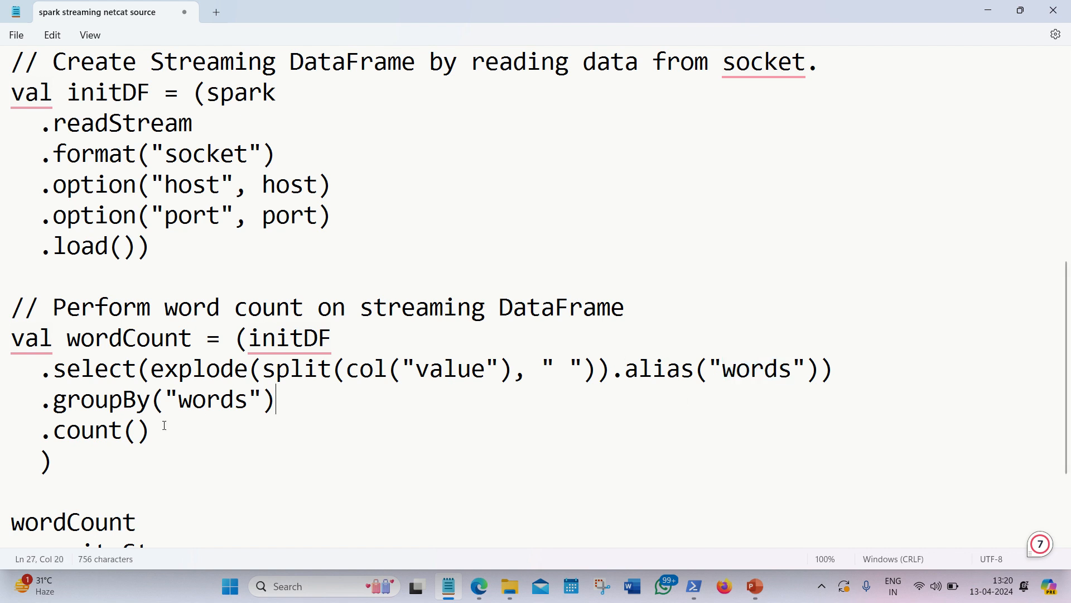
mouse_move(179, 435)
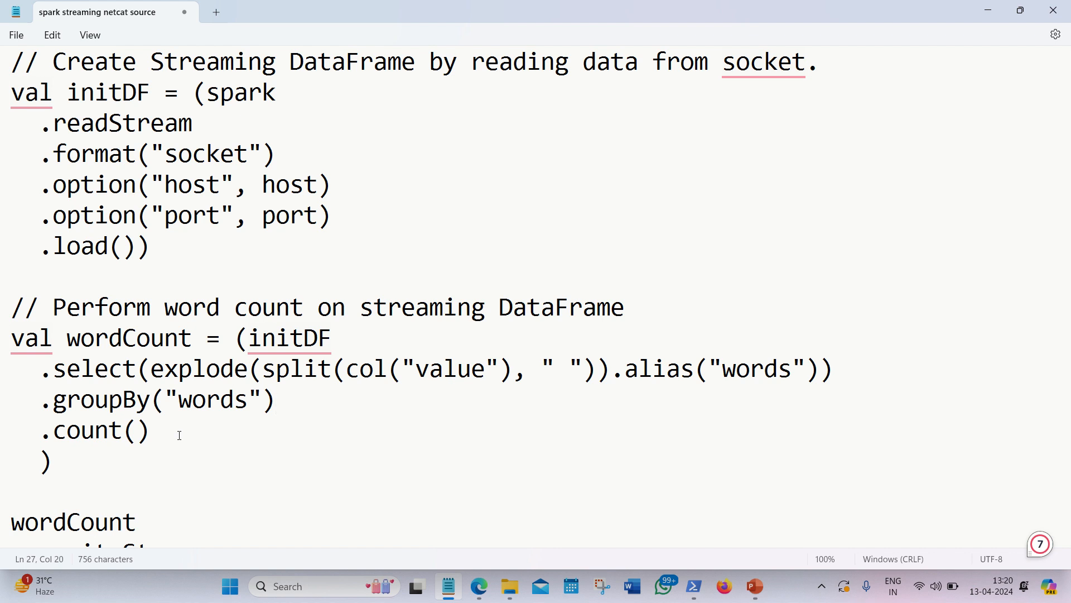
click(276, 400)
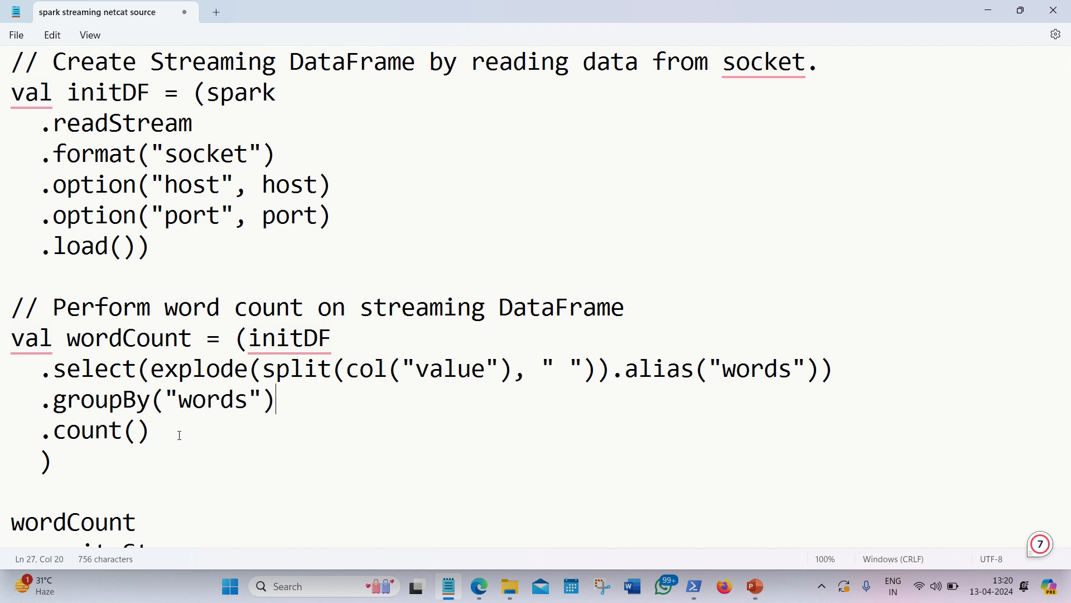
mouse_move(187, 447)
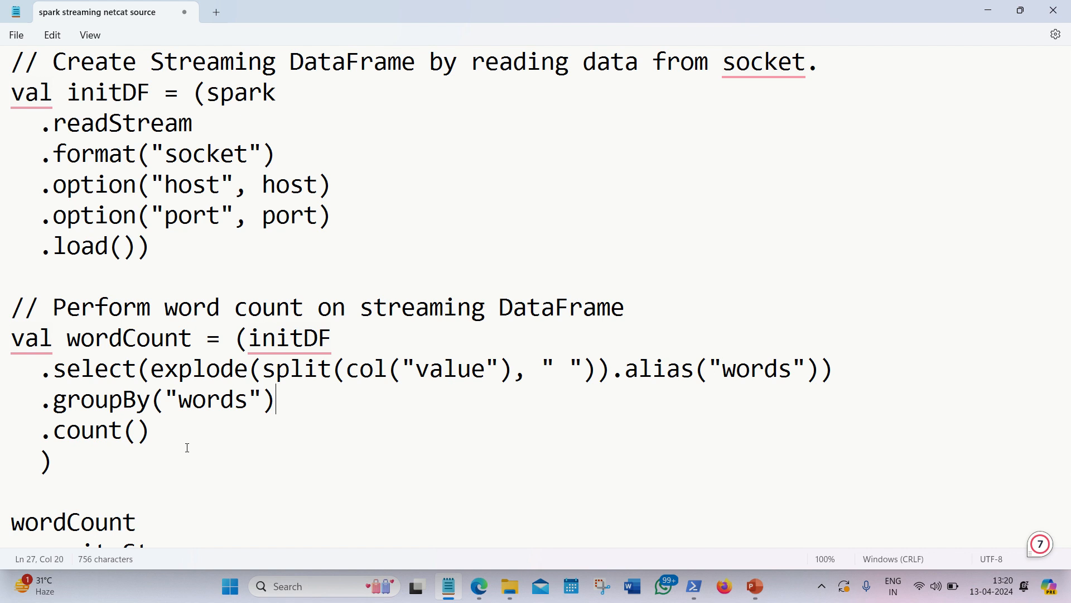
mouse_move(290, 435)
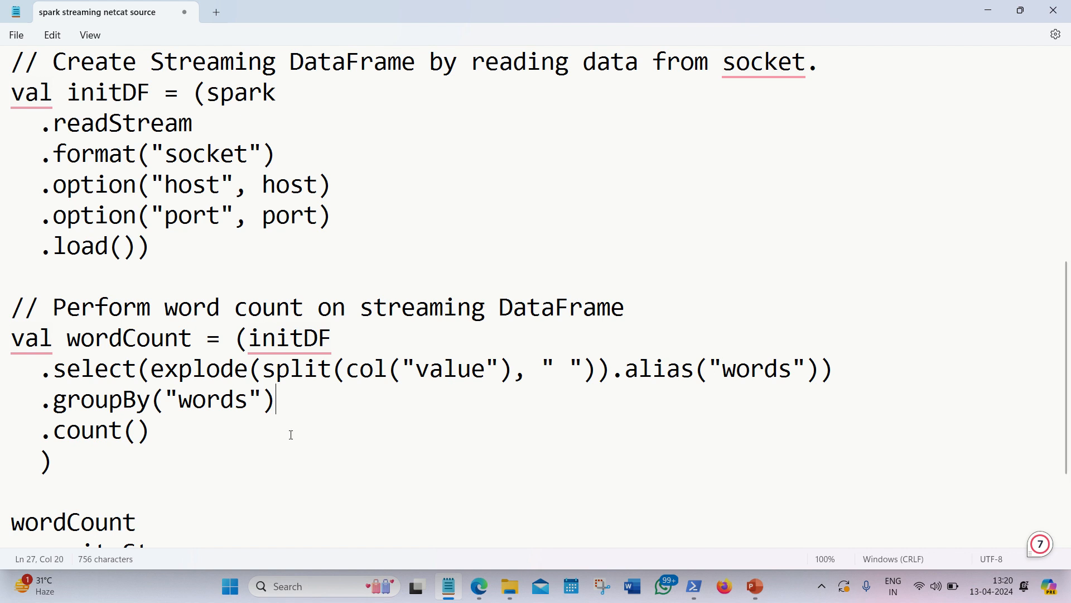
mouse_move(315, 411)
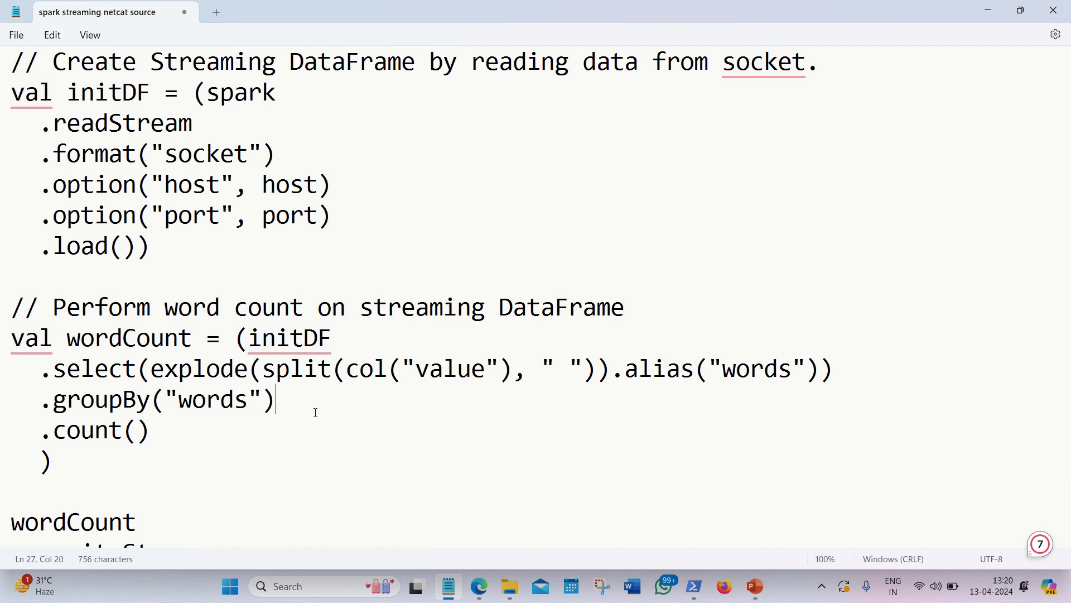
mouse_move(320, 436)
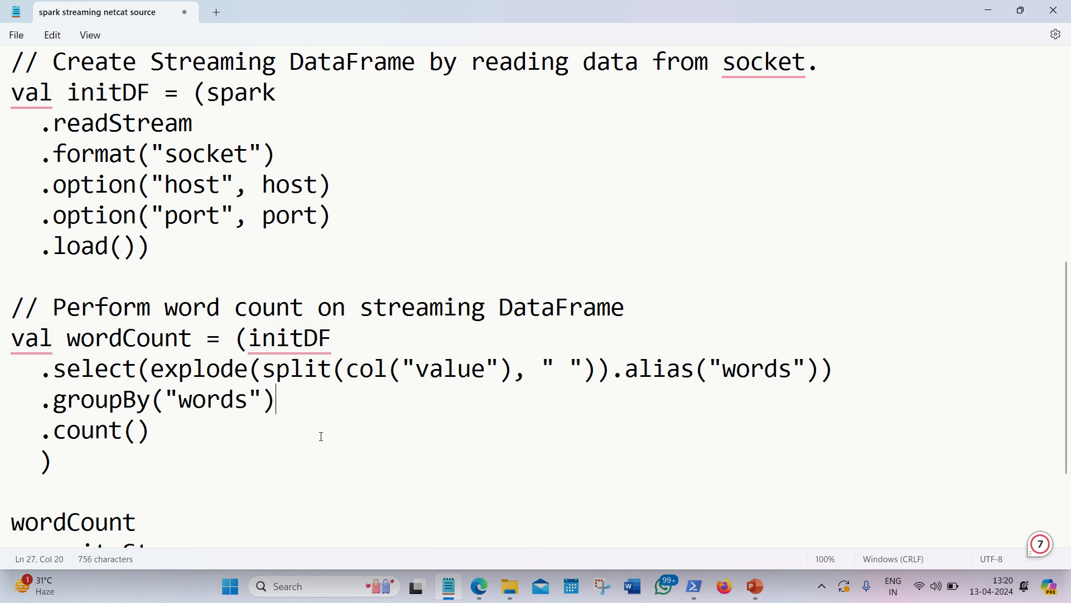
mouse_move(190, 437)
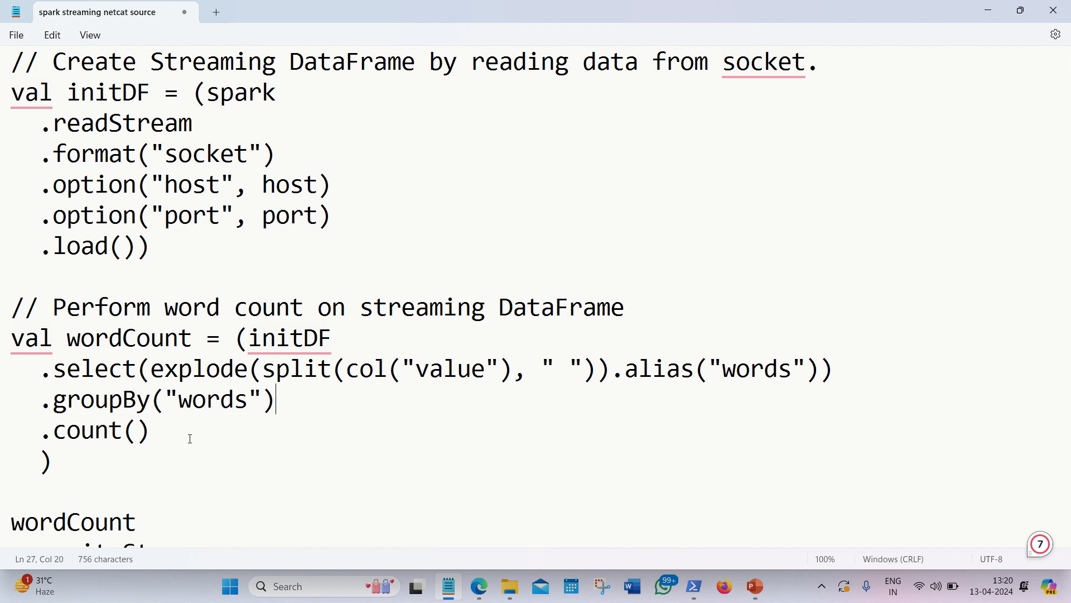
scroll(down, 3)
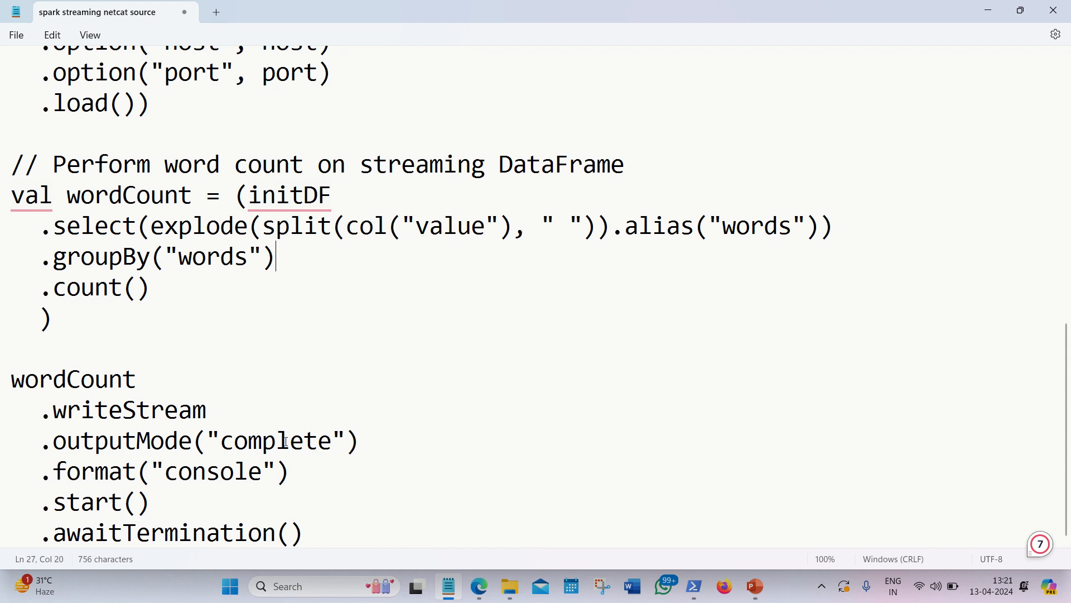
- Highlight outputMode("complete") with format("console") and review the script down to awaitTermination
double_click(274, 441)
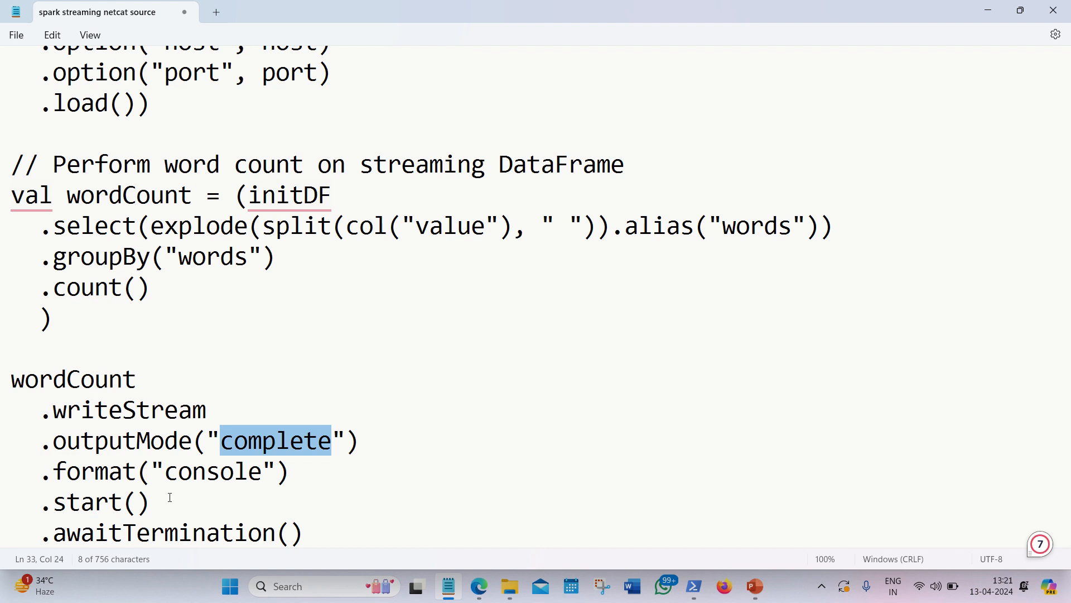
scroll(up, 3)
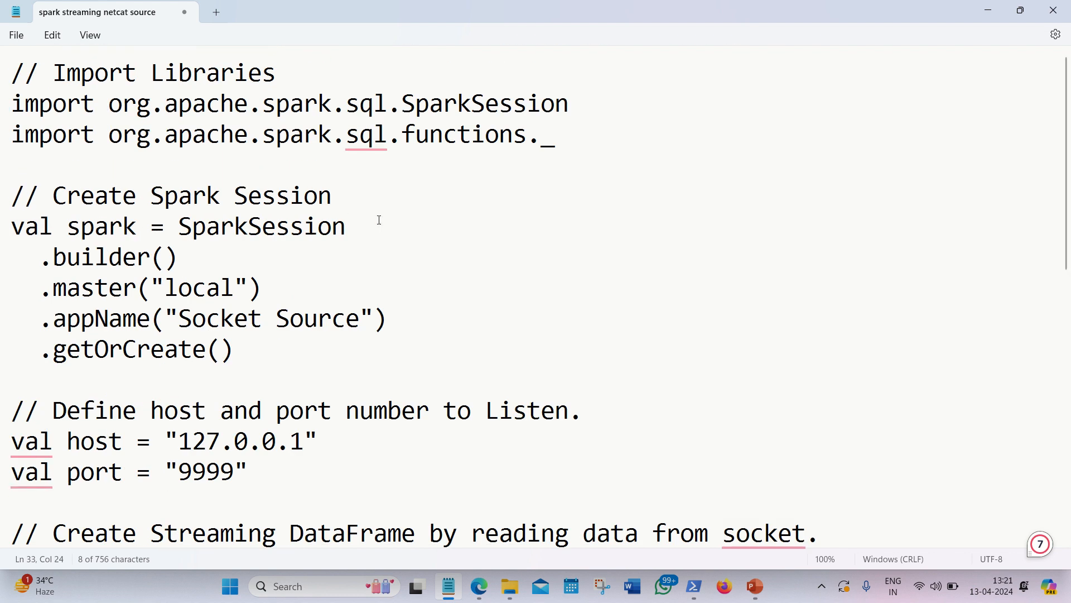
mouse_move(543, 294)
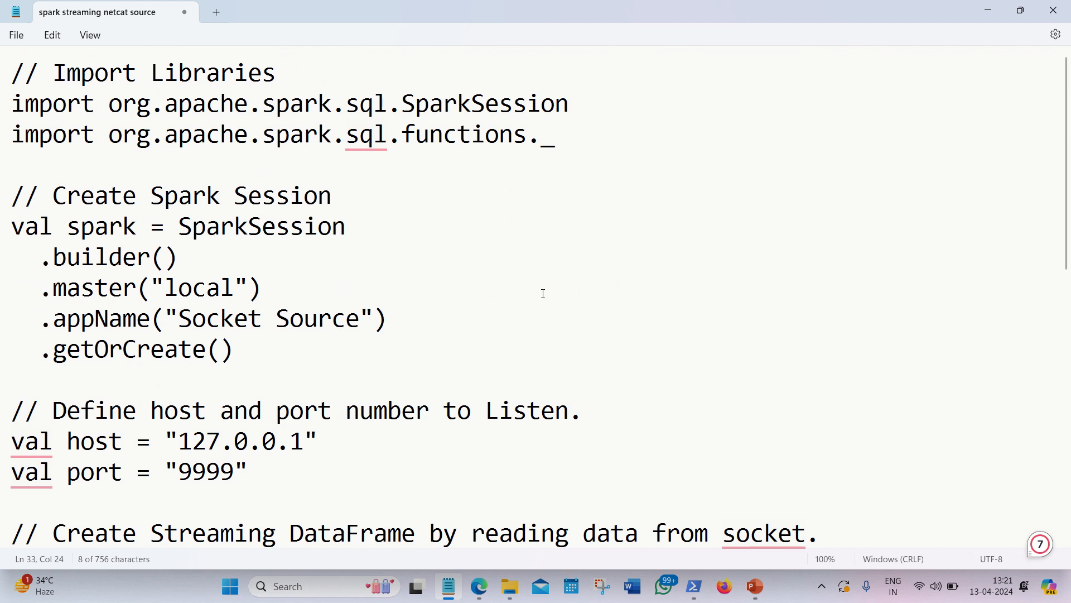
scroll(down, 3)
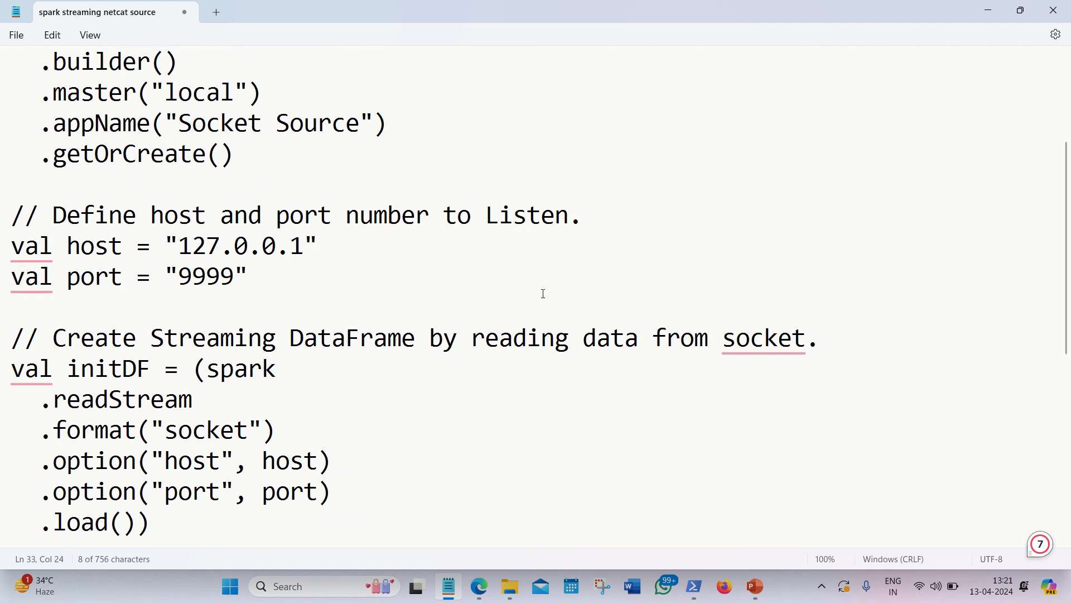
scroll(down, 3)
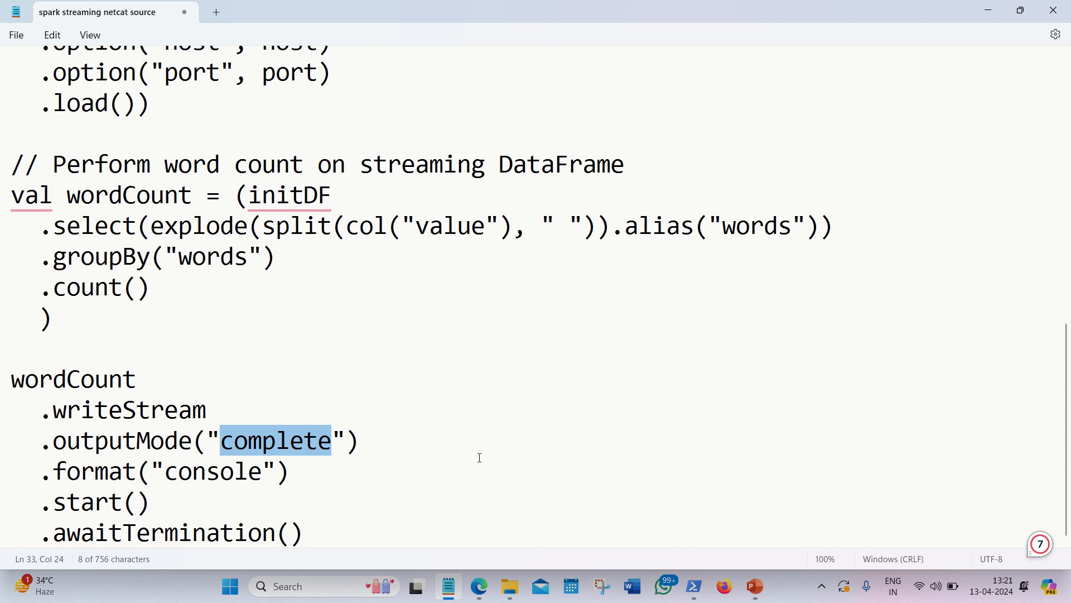
mouse_move(693, 586)
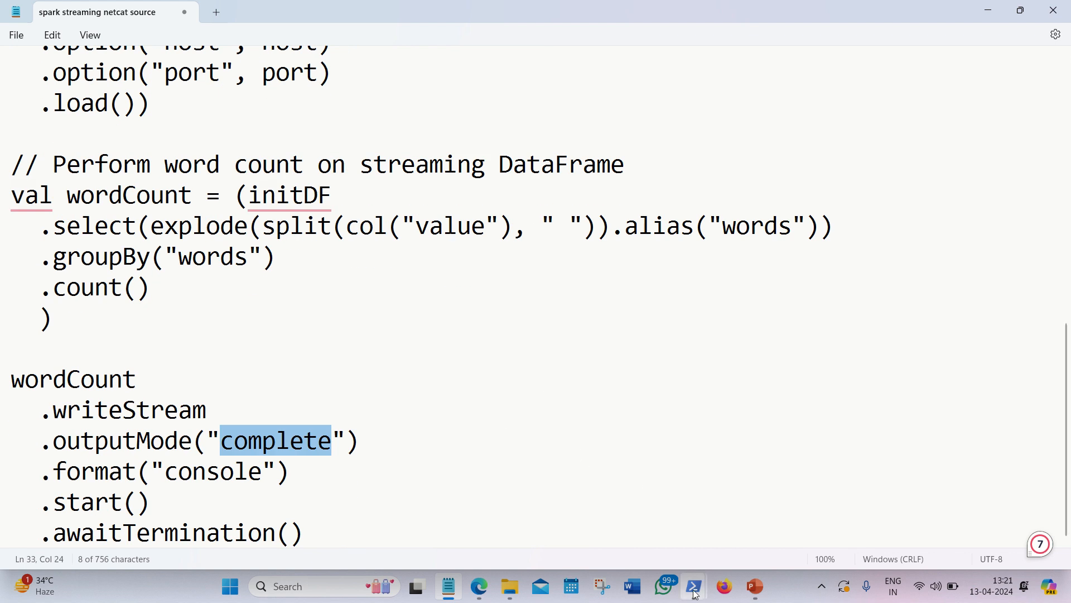
- Enter :paste in the spark-shell so it accepts multi-line Scala code
click(693, 585)
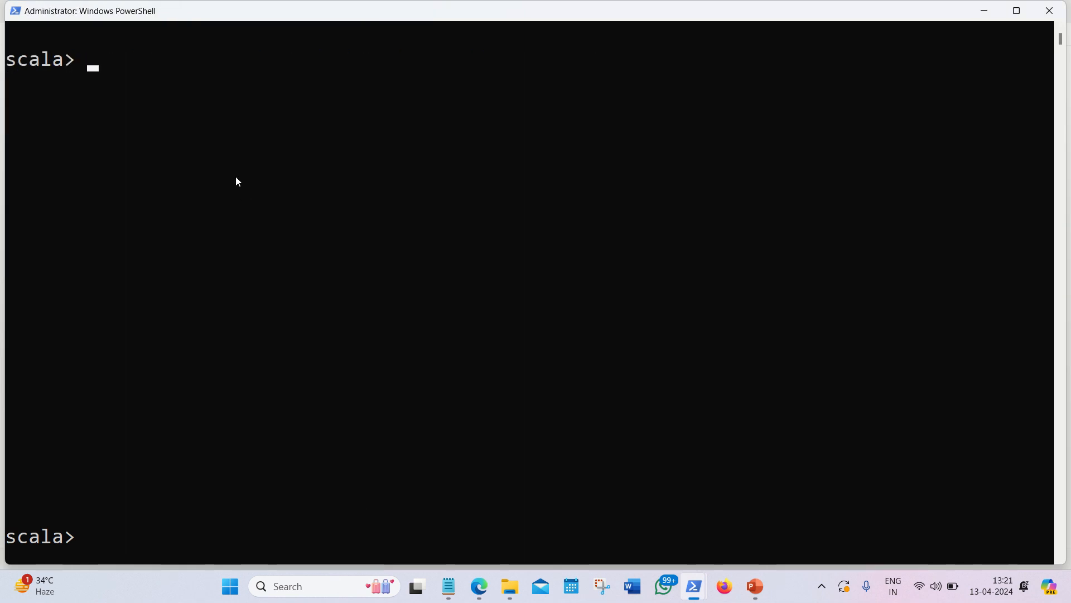
text(:)
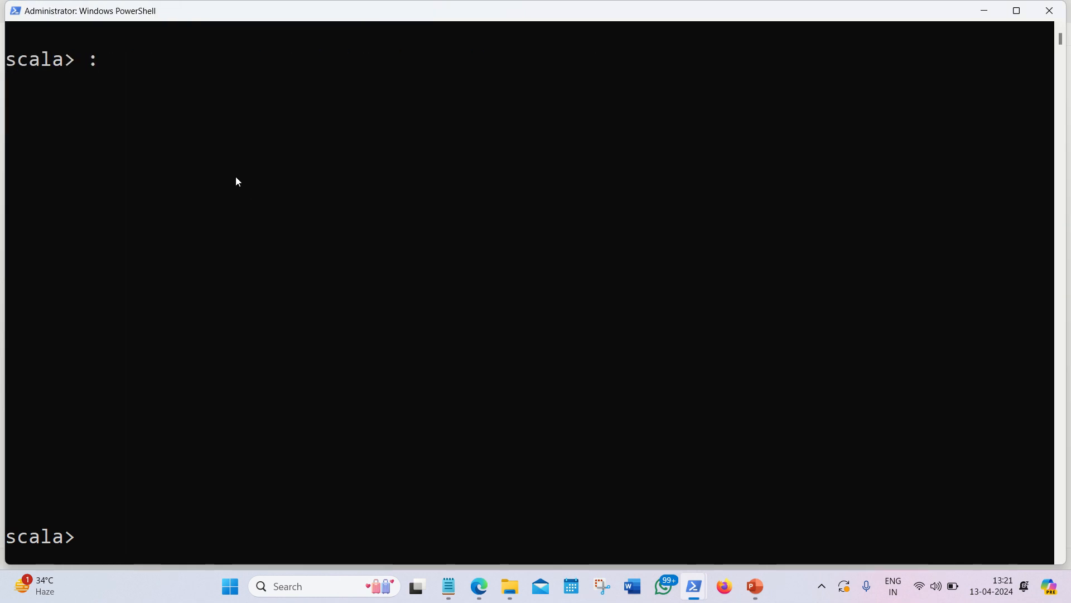
text(paste)
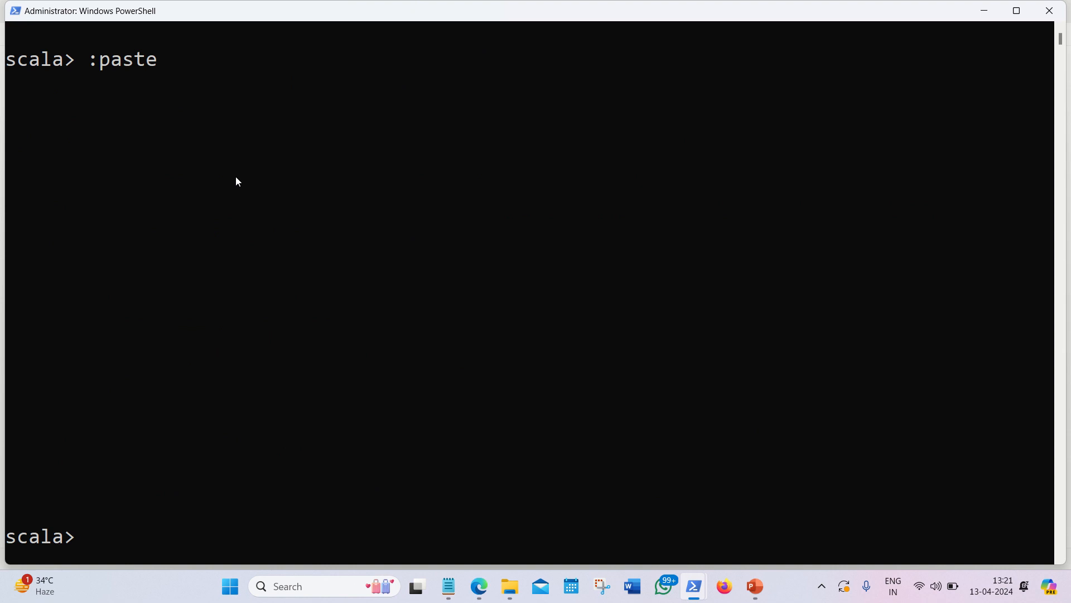
key(Return)
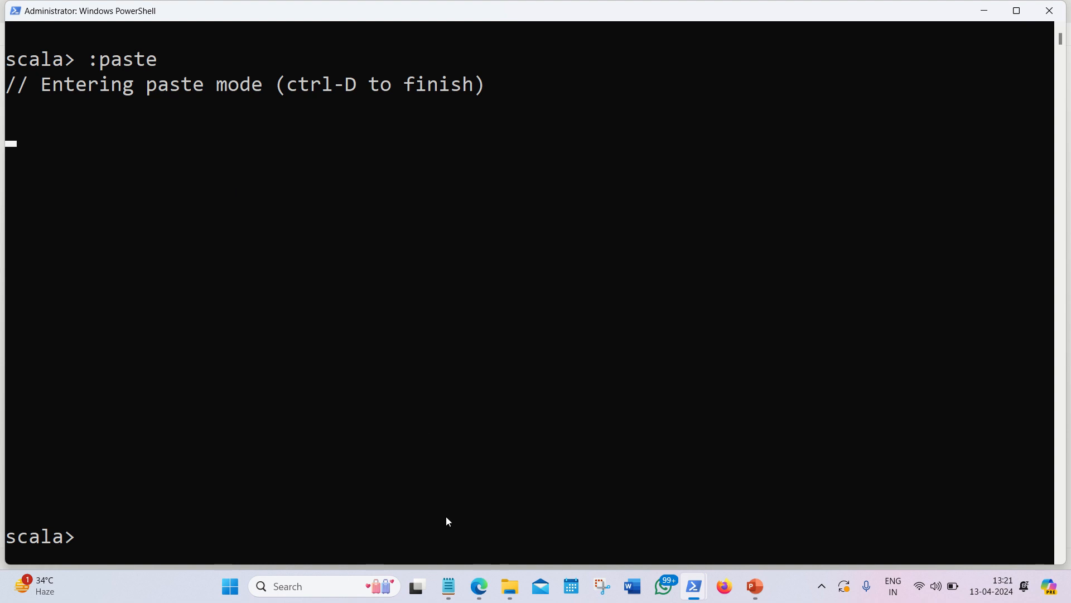
mouse_move(448, 586)
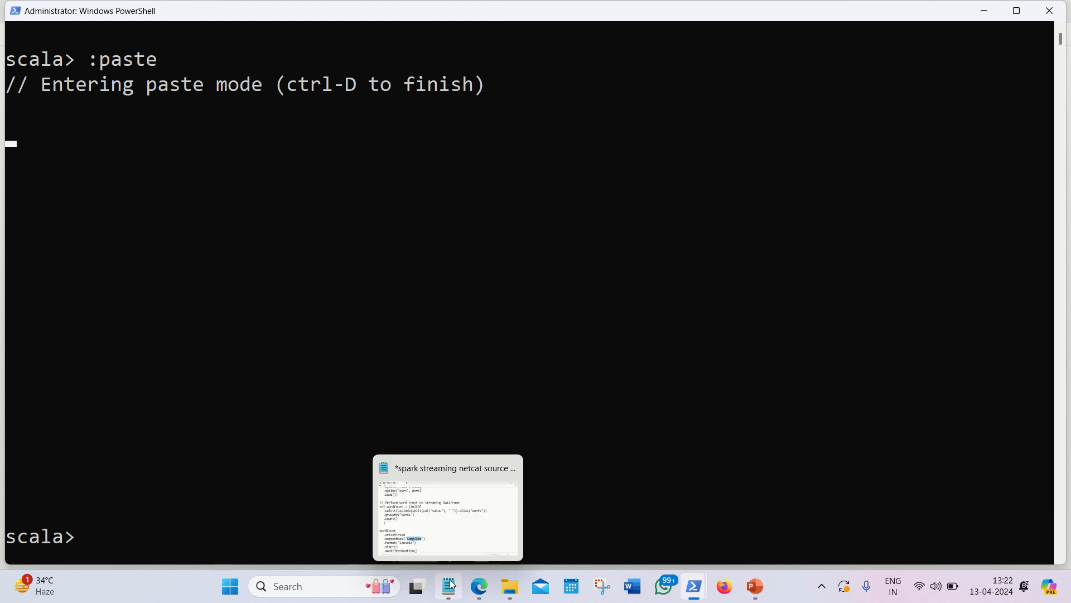
- Select the whole word-count script in Notepad and paste it into the spark-shell paste mode
click(448, 505)
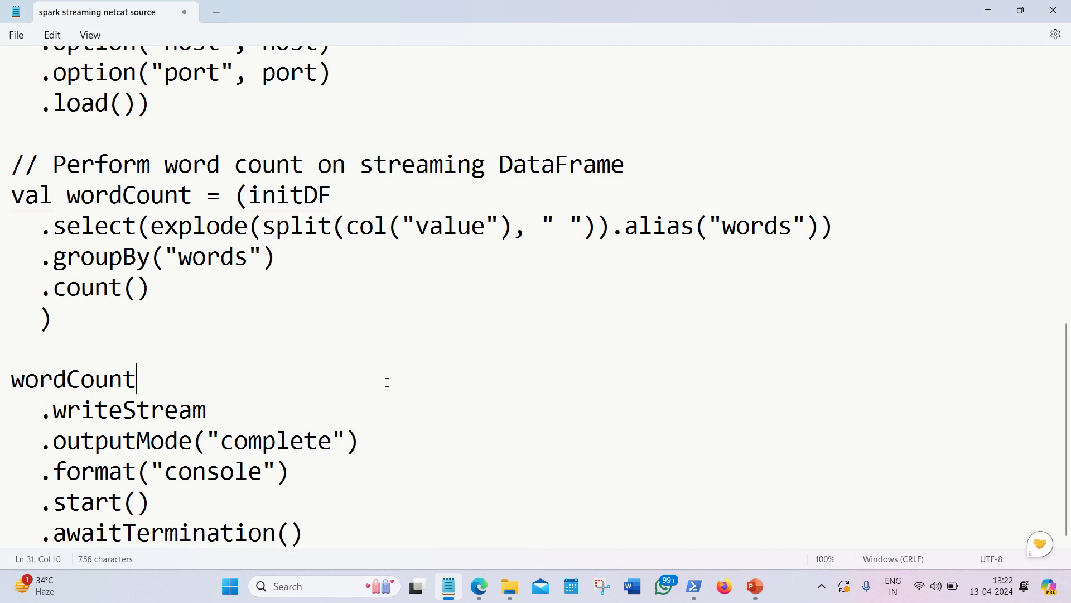
key(ctrl+a)
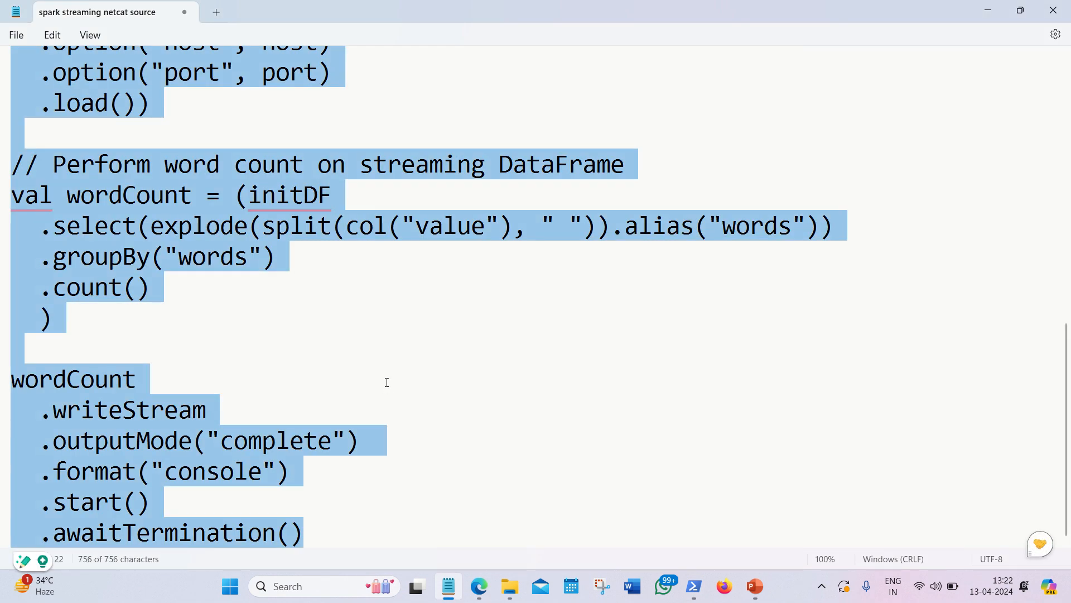
mouse_move(693, 586)
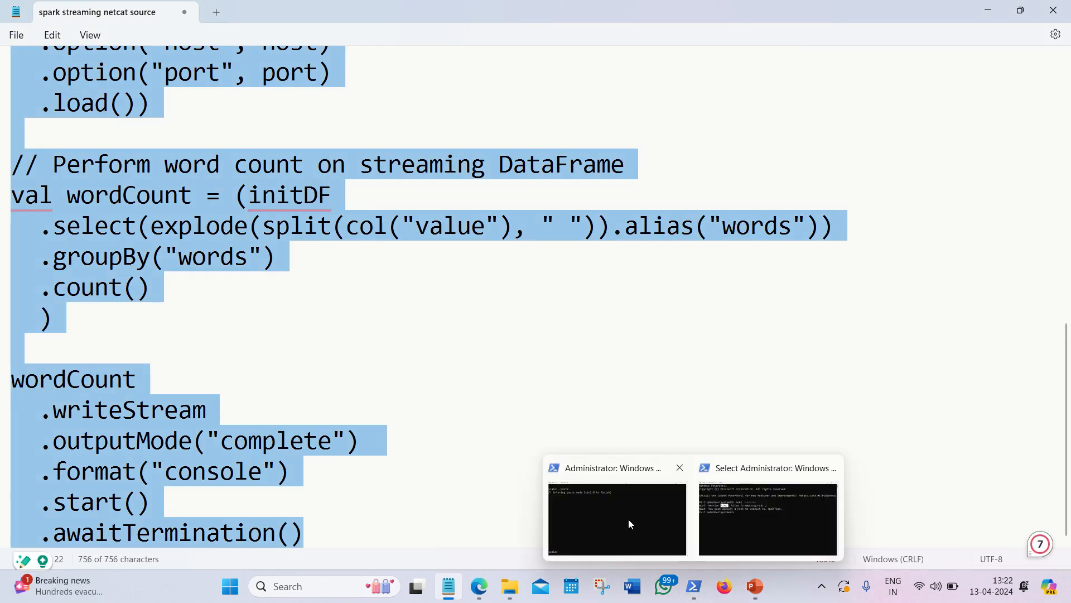
click(616, 519)
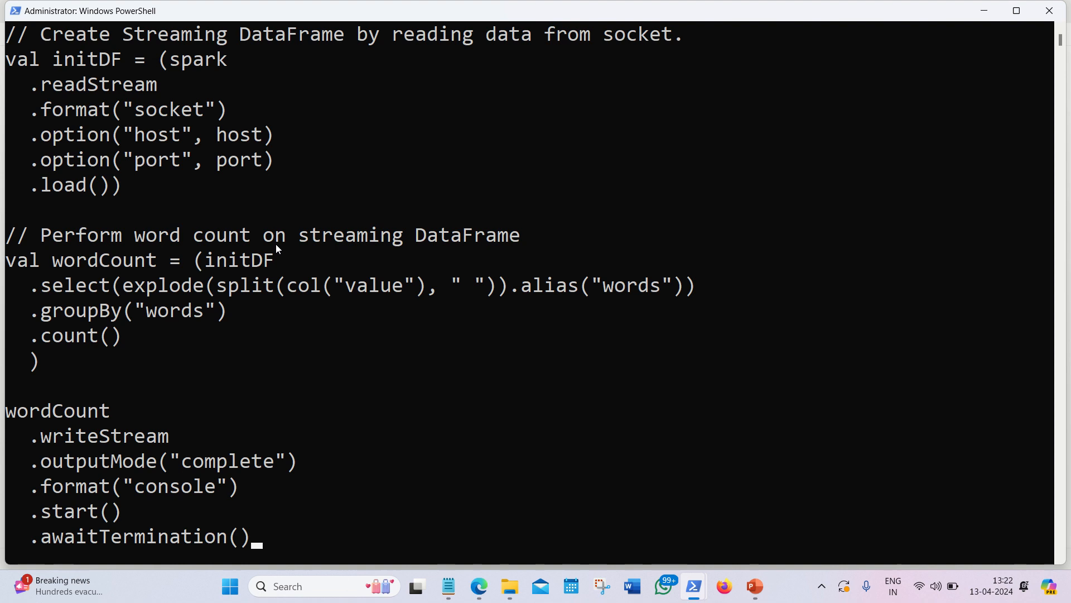
mouse_move(610, 394)
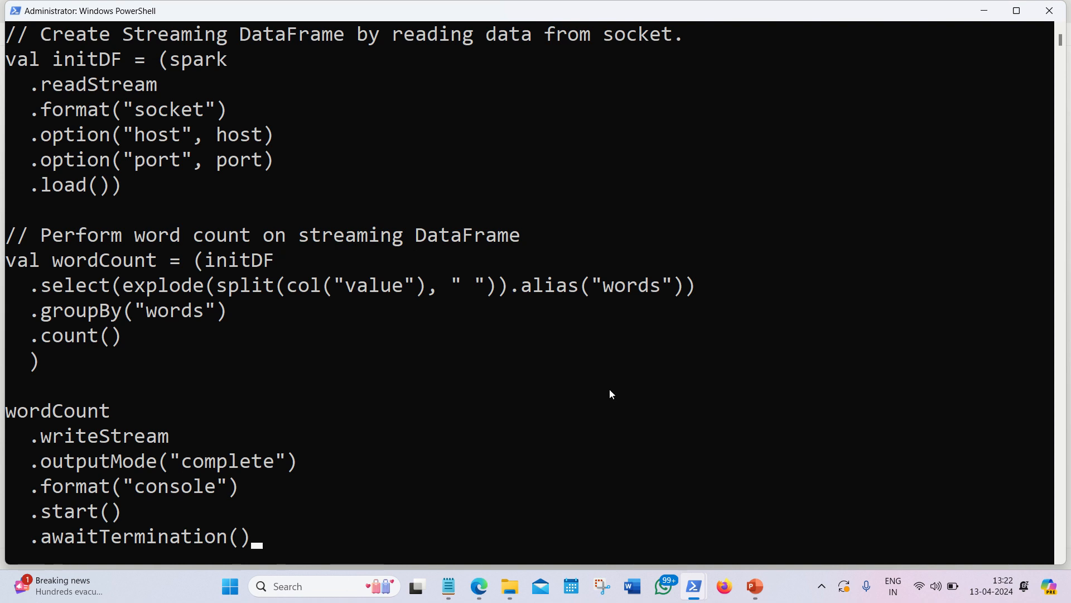
mouse_move(691, 586)
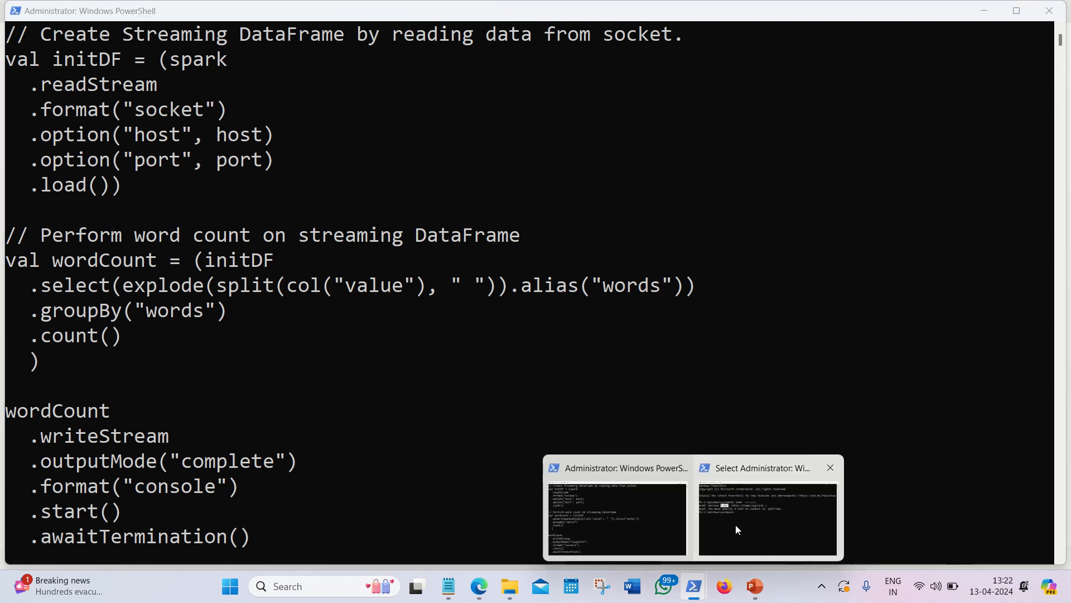
- Run the pasted query and send hello lines through the ncat listener on port 9999
click(767, 519)
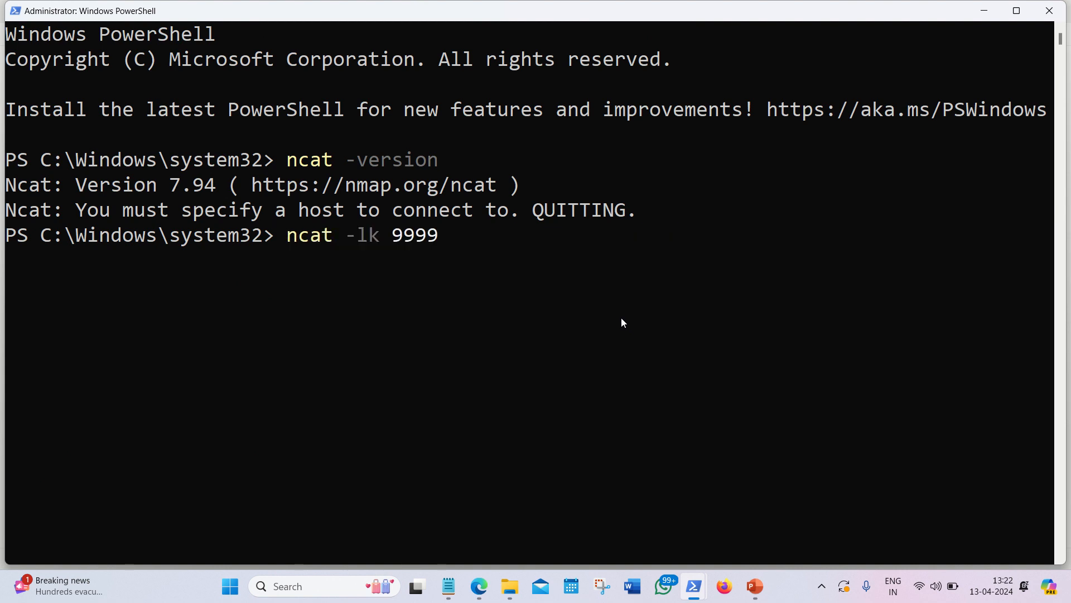
mouse_move(686, 506)
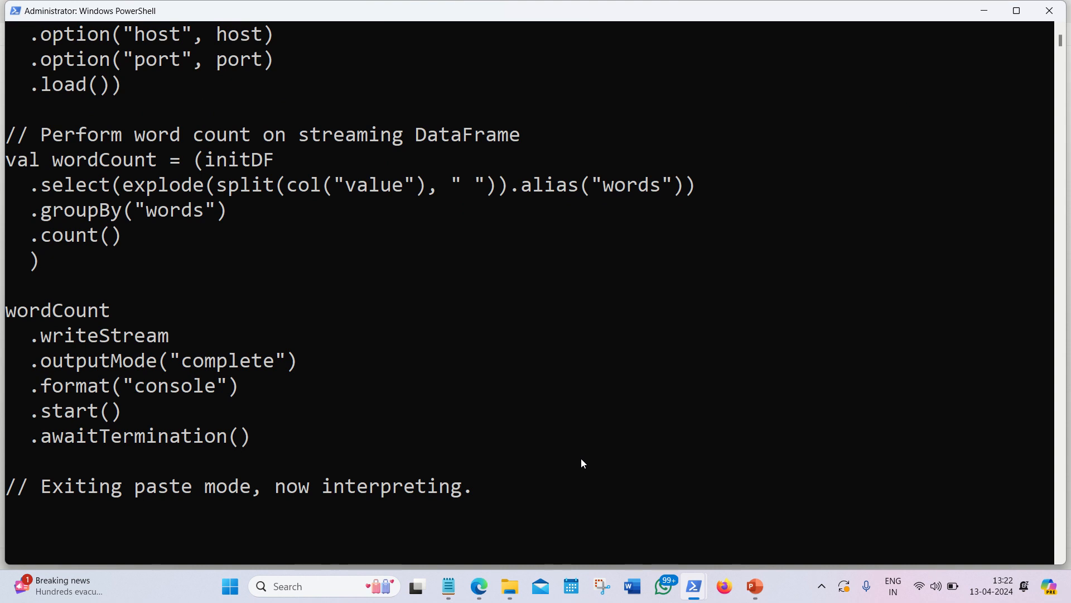
scroll(down, 3)
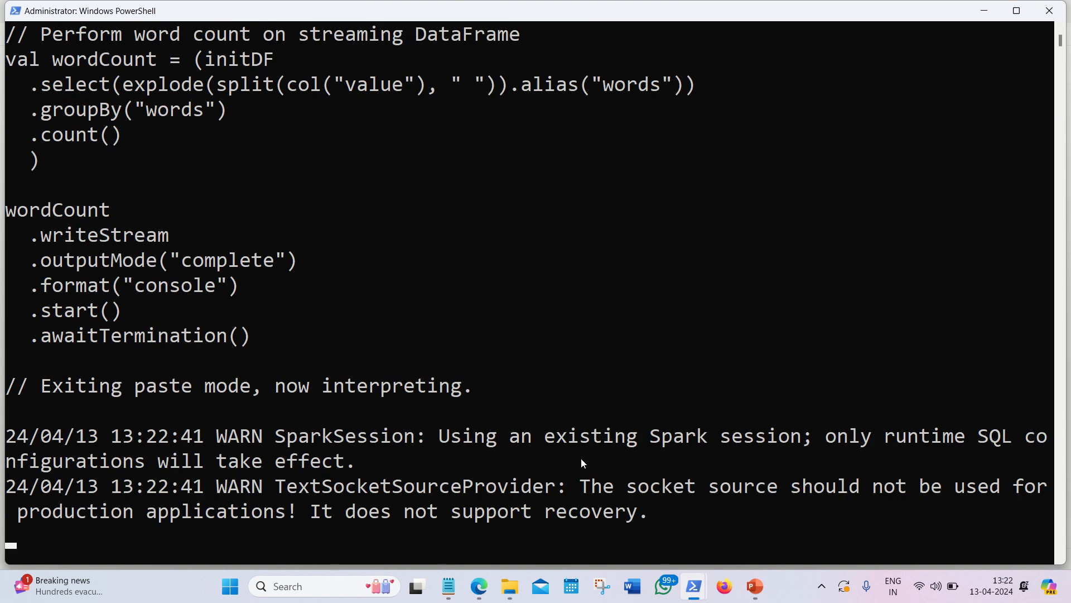
scroll(down, 3)
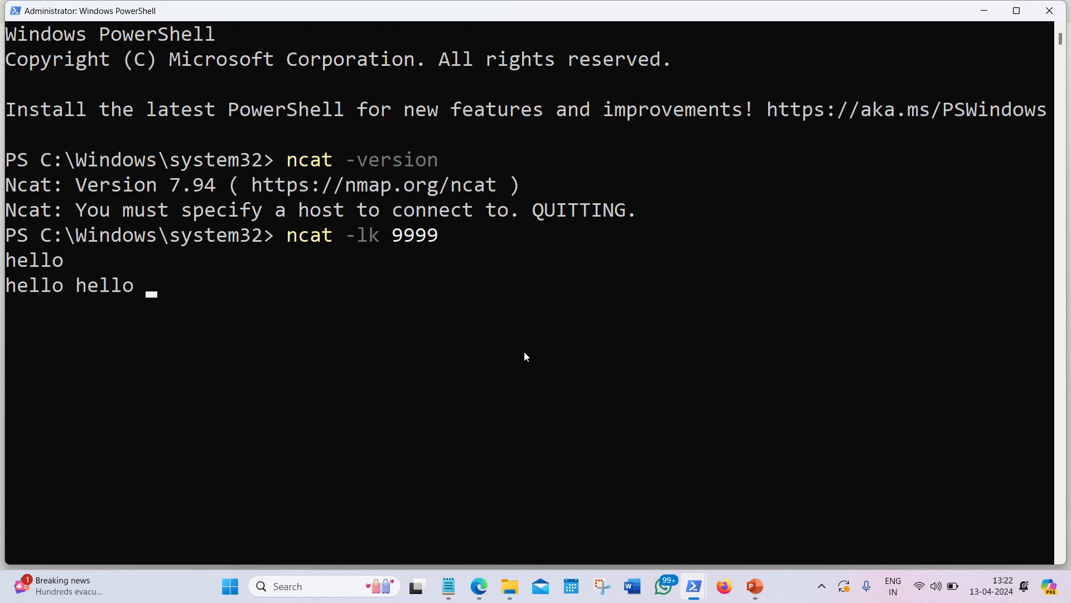
text(hello are are are)
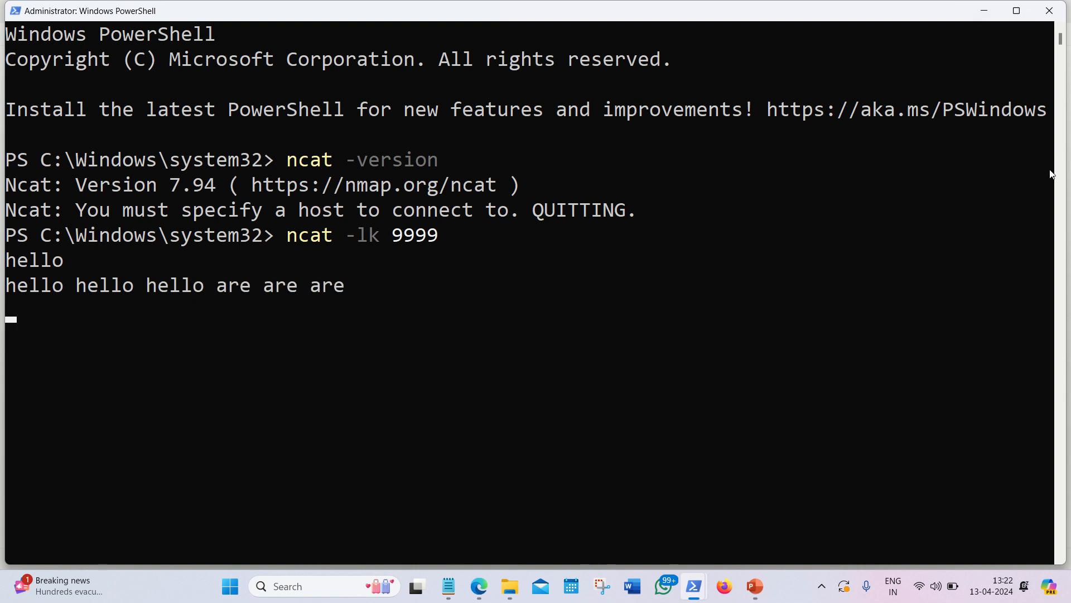
mouse_move(692, 586)
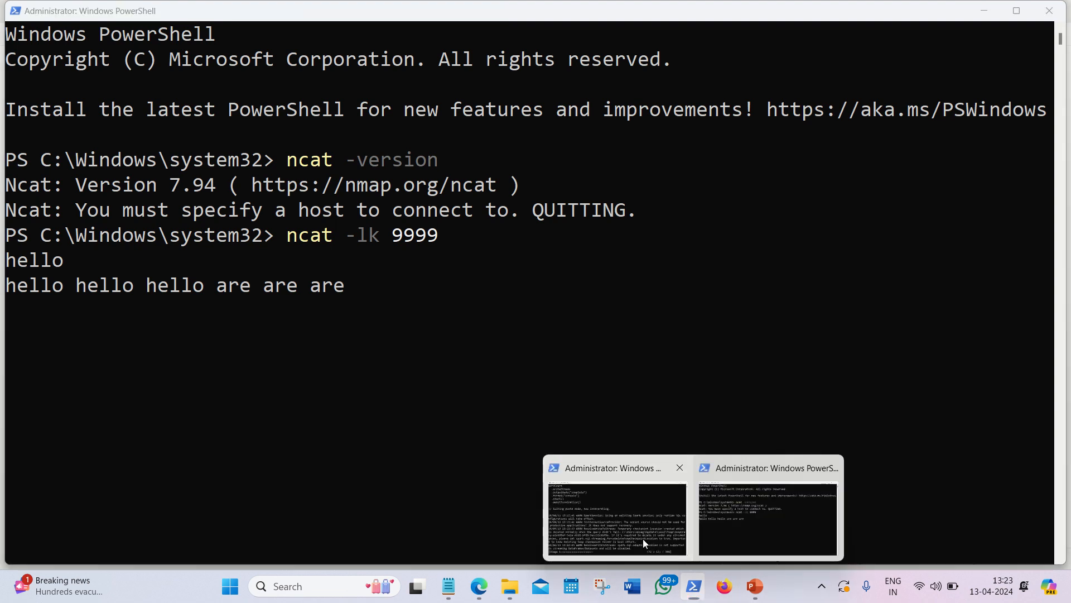
- Place ncat beside spark-shell and stream more words until counts reach hello 4, hh 2, are 4, a 5
click(614, 515)
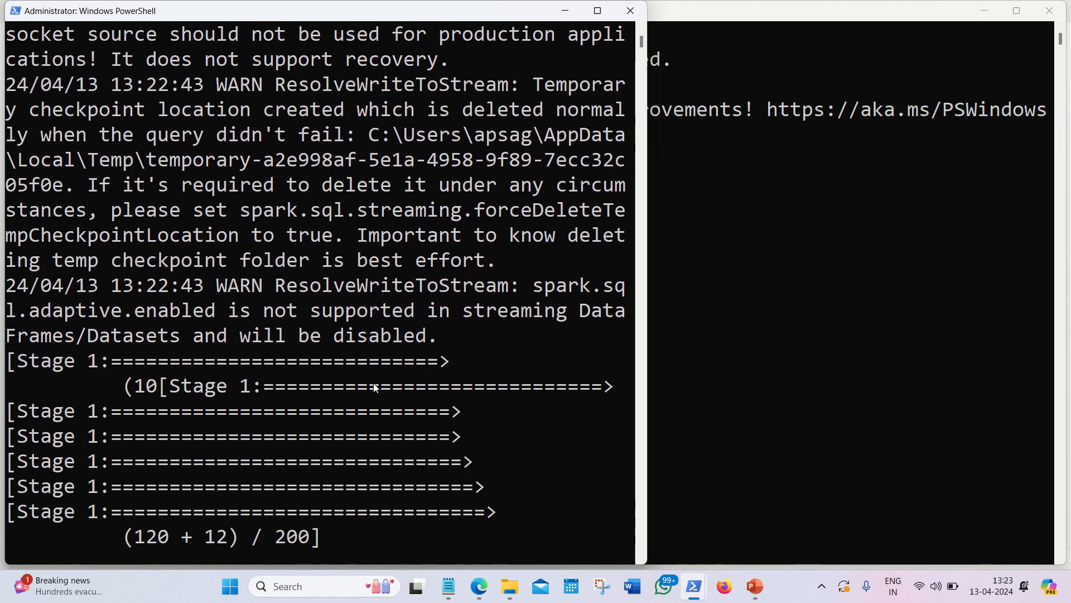
click(1020, 10)
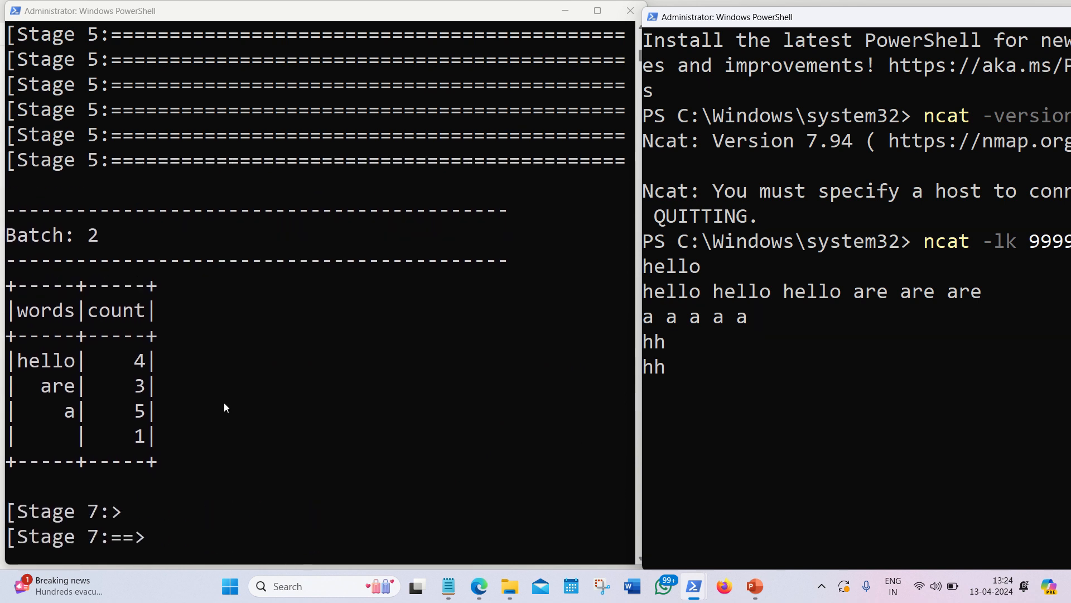
scroll(down, 3)
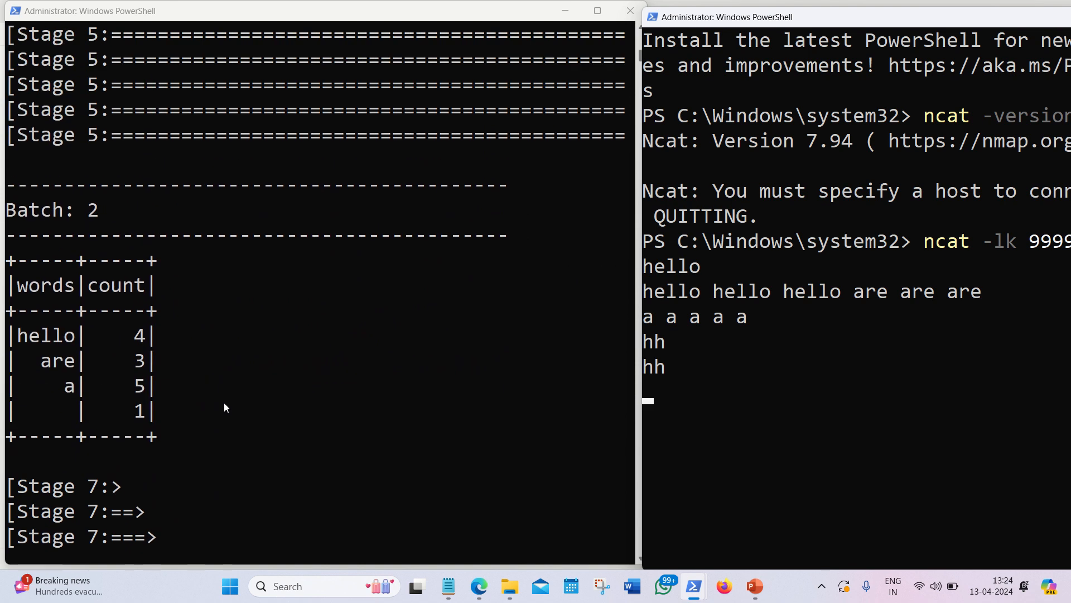
scroll(down, 3)
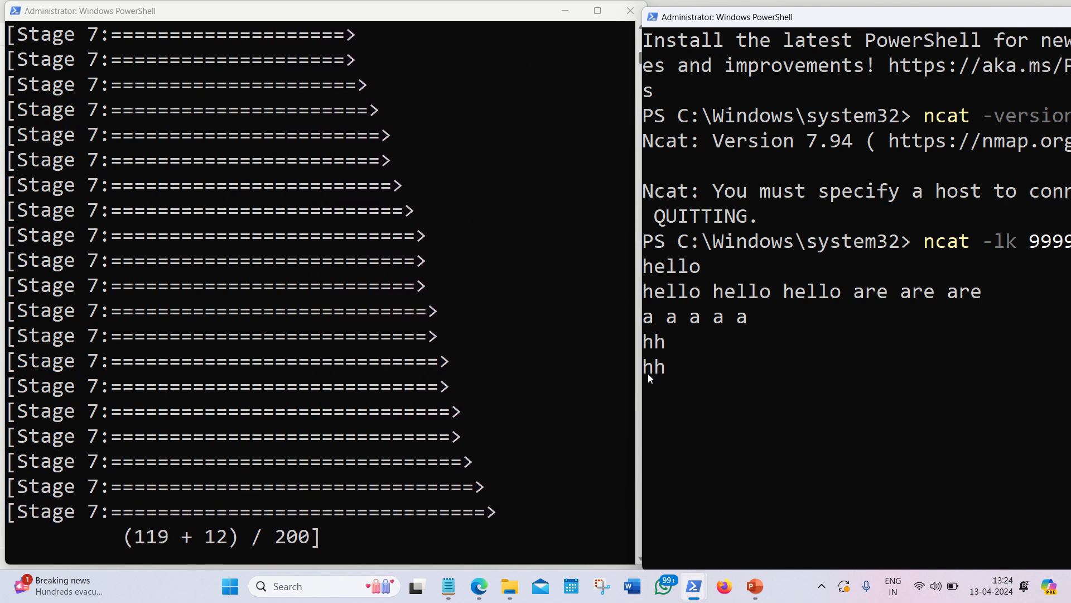
text(are)
text(hello hello hello)
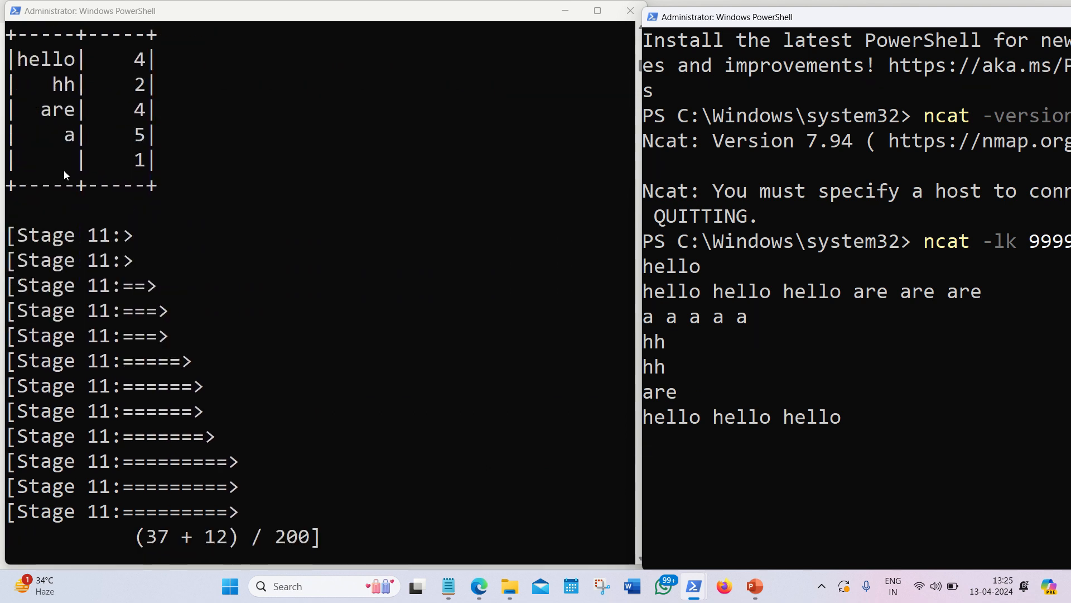
scroll(down, 3)
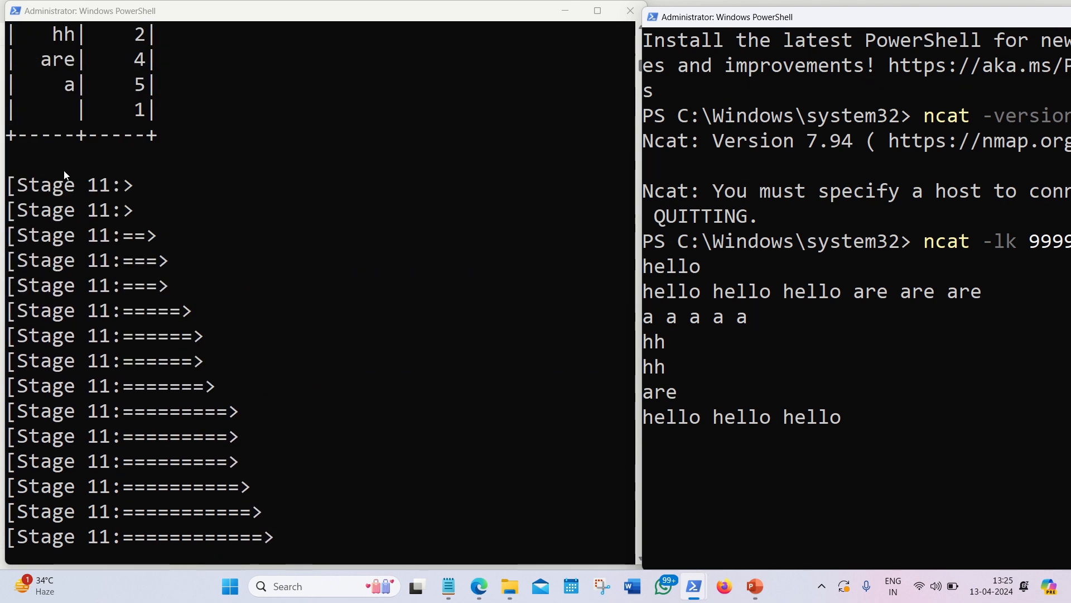
scroll(down, 3)
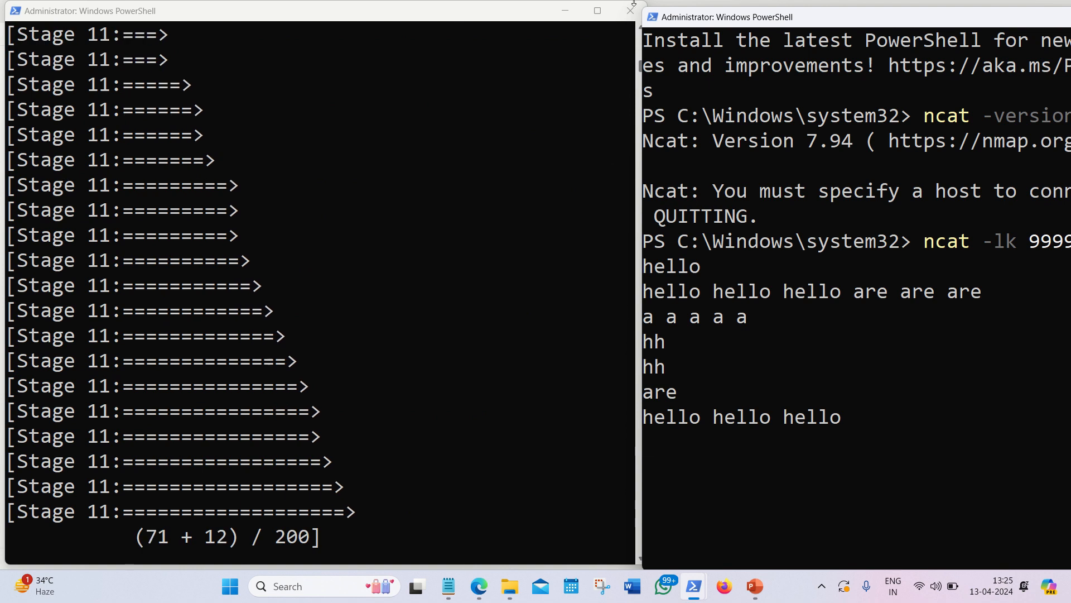